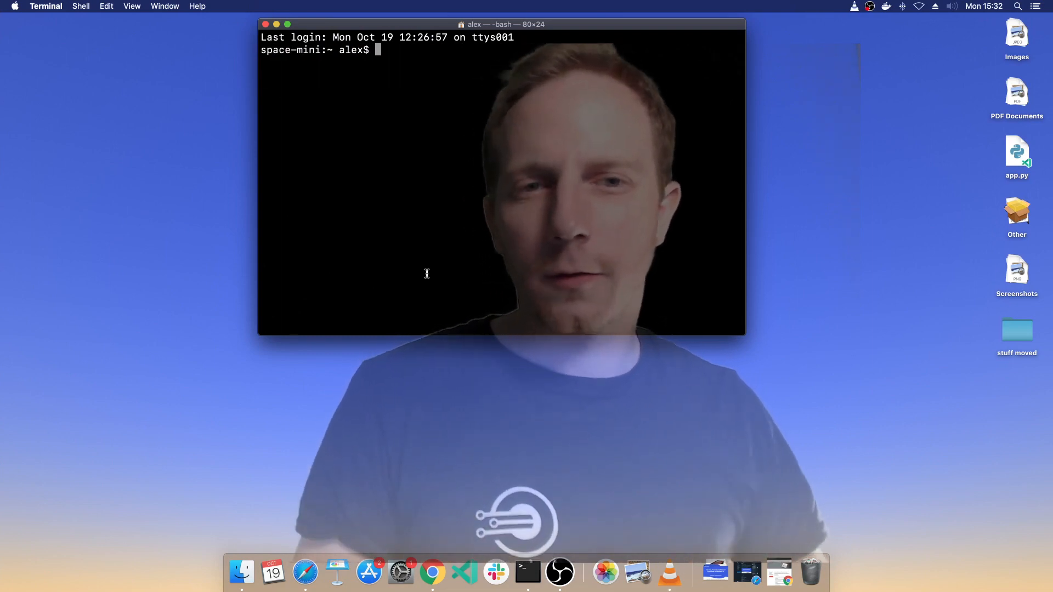
pyautogui.moveTo(779, 572)
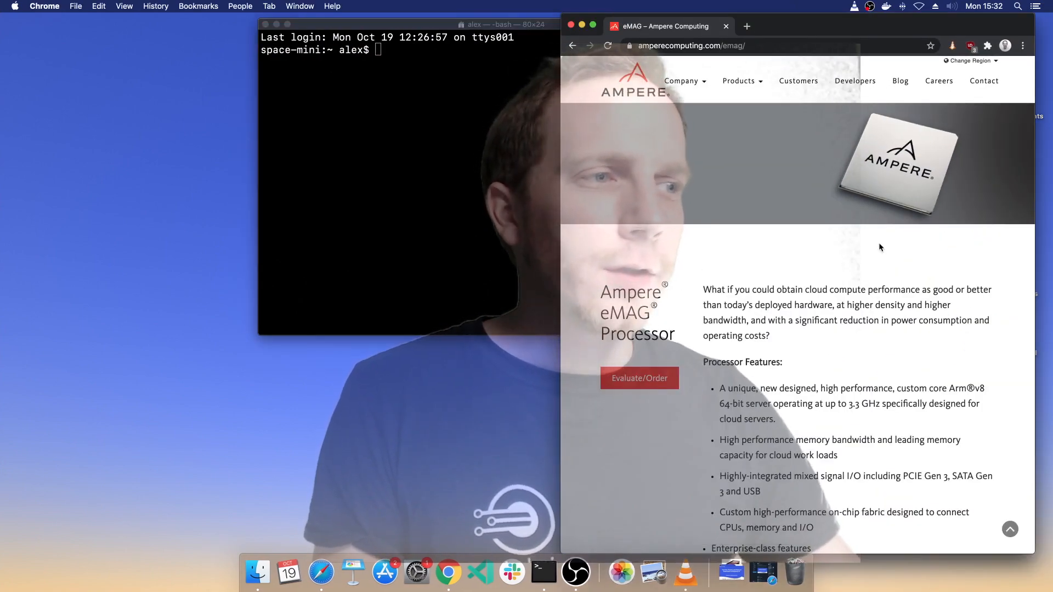
# - Scroll the eMAG product page, then close its window
pyautogui.scroll(-3)
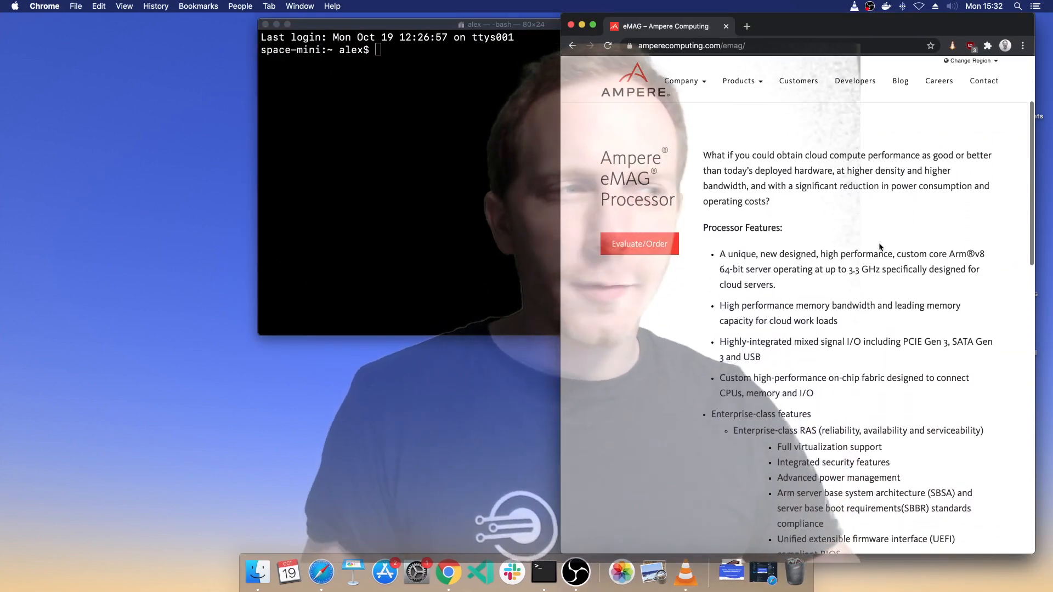
pyautogui.scroll(-3)
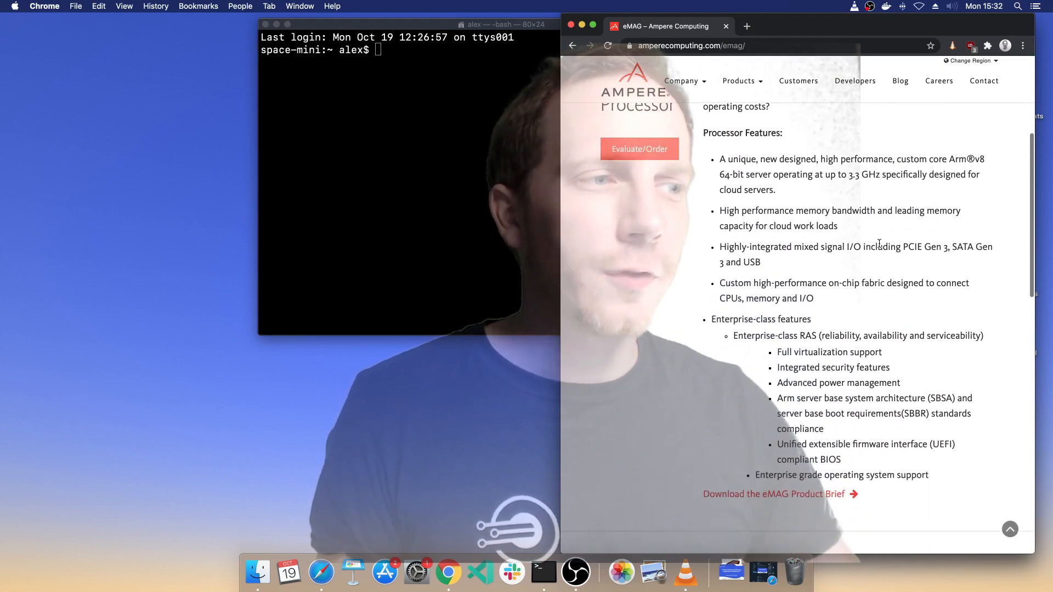
pyautogui.scroll(3)
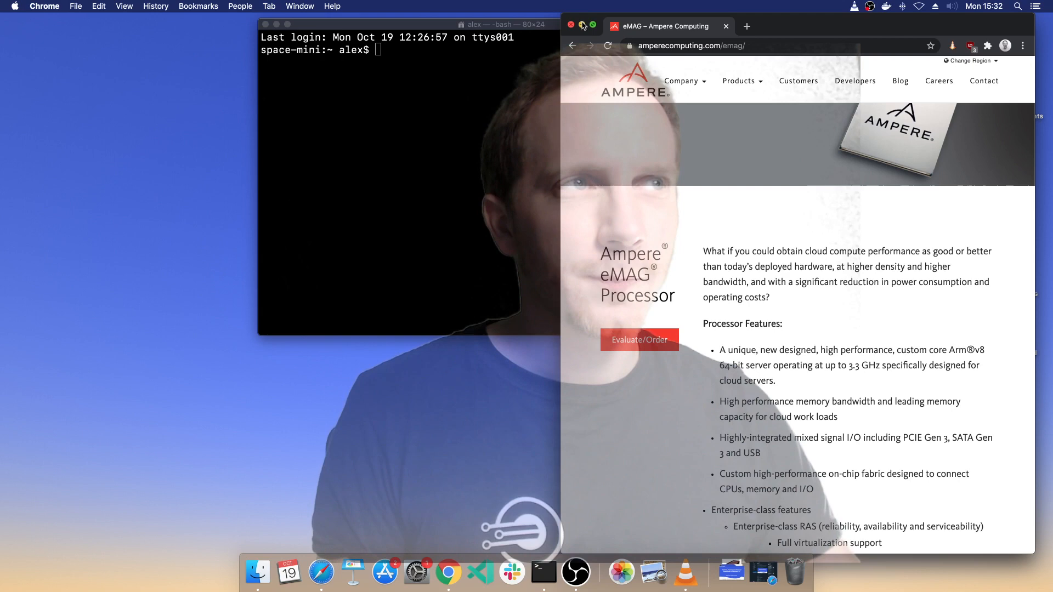
pyautogui.click(572, 26)
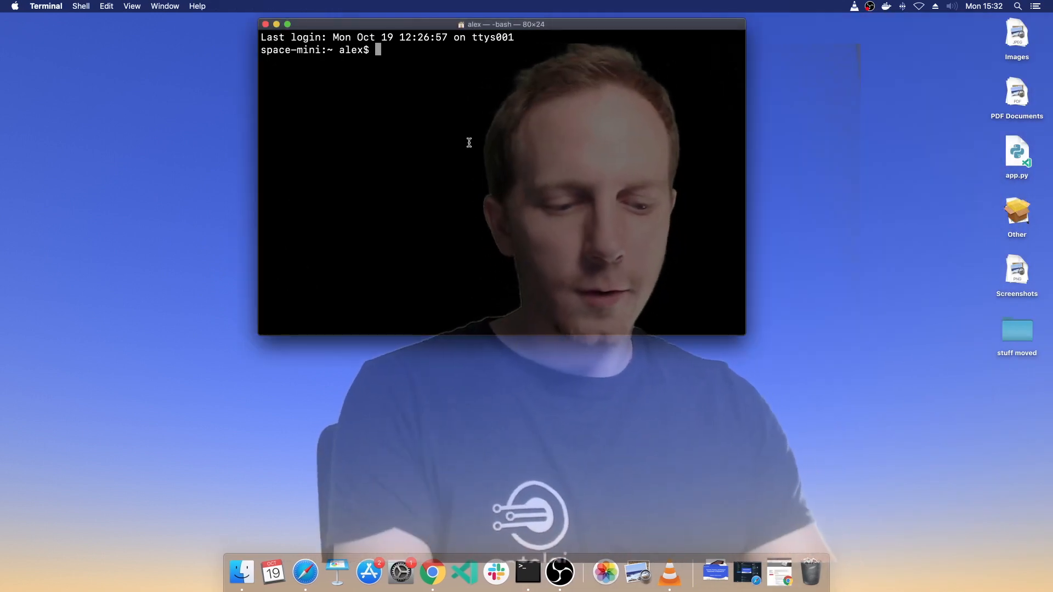
pyautogui.write('ssh root@147.75.84.50')
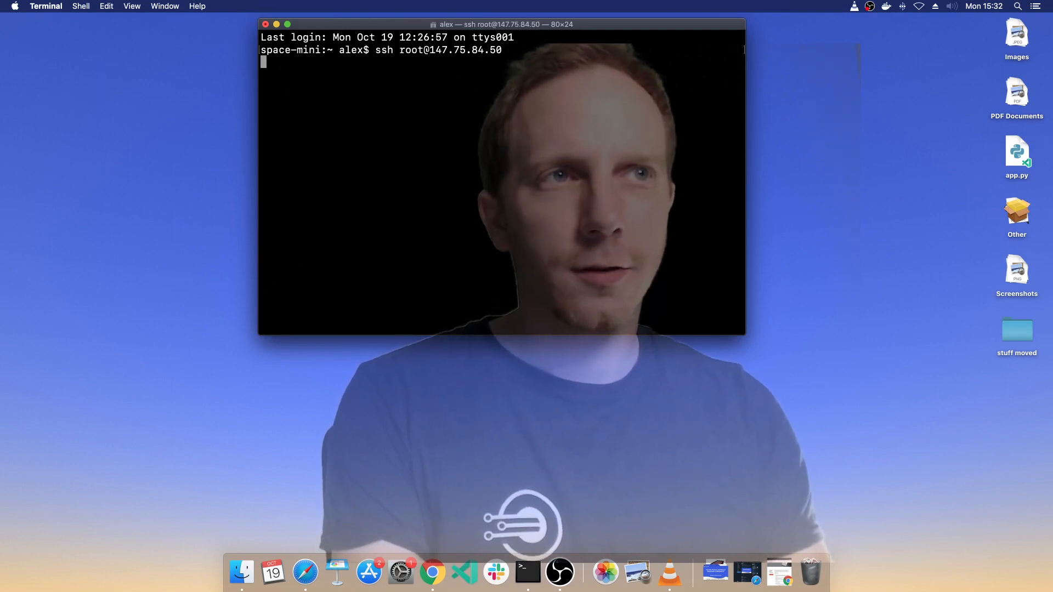
pyautogui.press('Return')
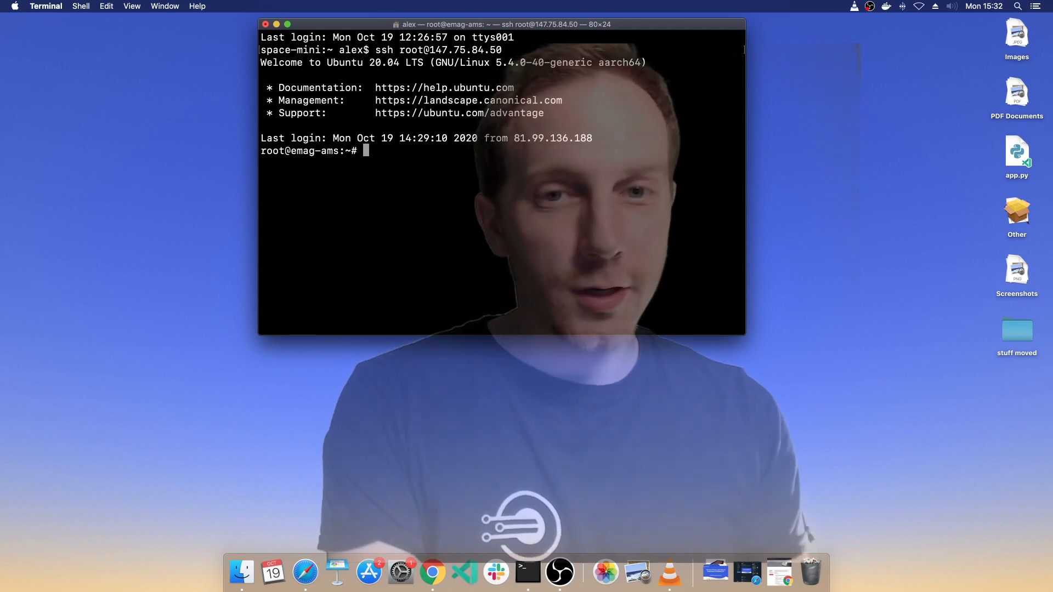
pyautogui.write('htop')
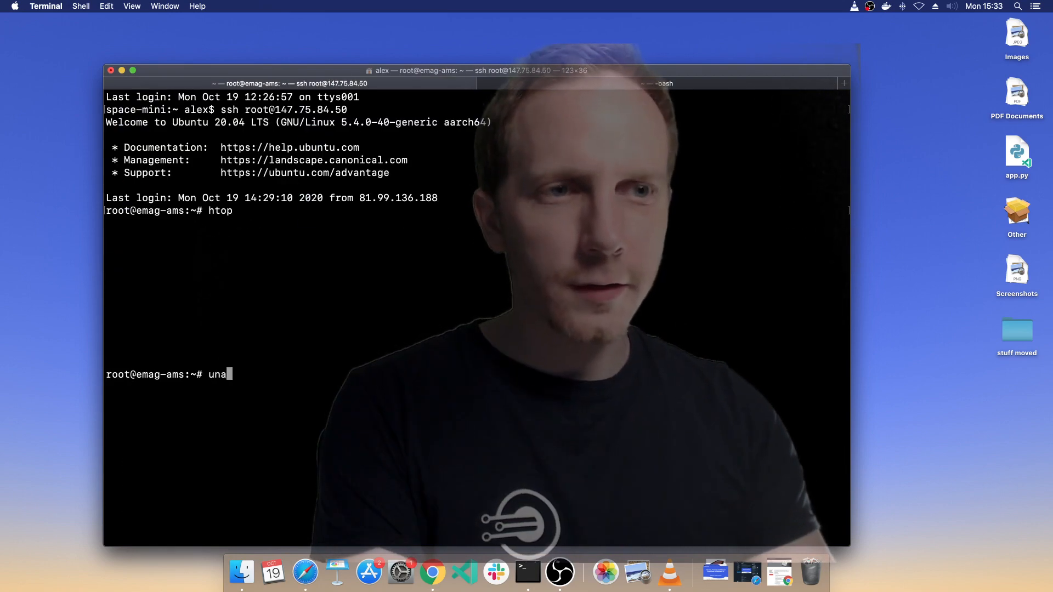
# - Update k3sup locally to 0.9.7 with the curl | sudo sh installer and sudo password
pyautogui.press('Return')
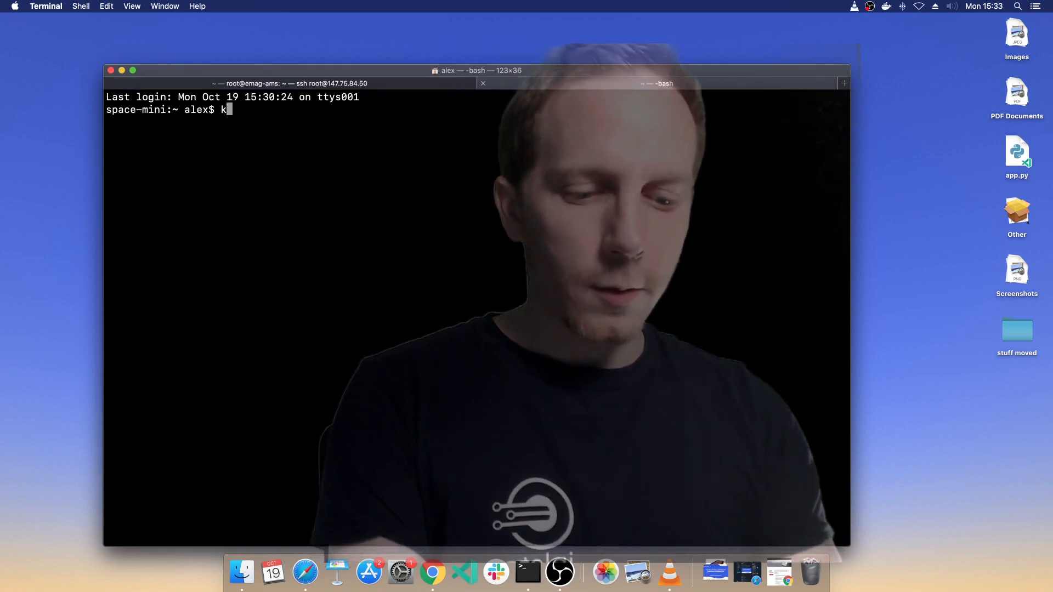
pyautogui.write('3sup update')
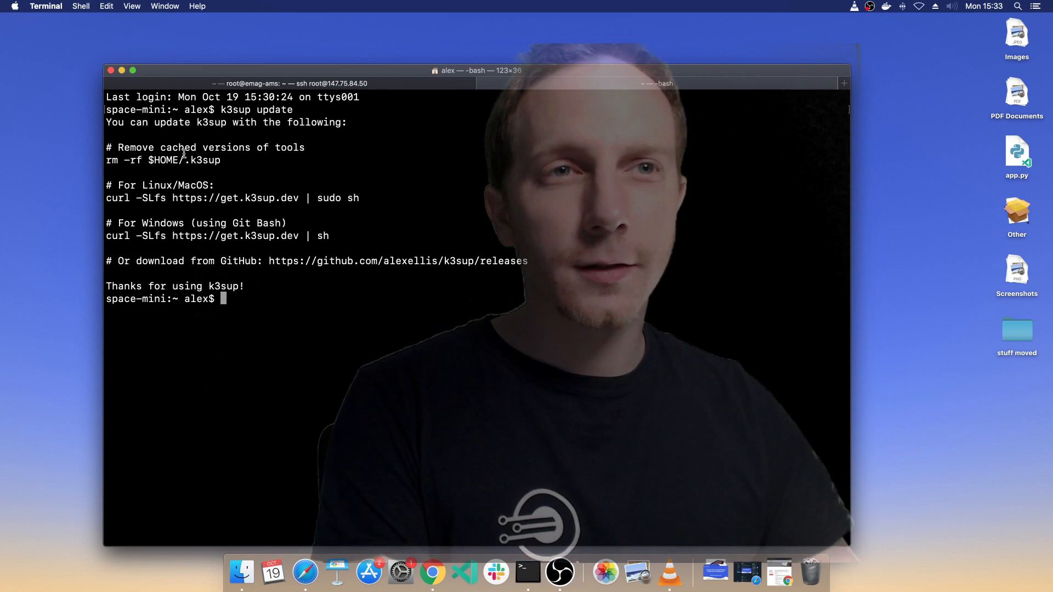
pyautogui.tripleClick(201, 197)
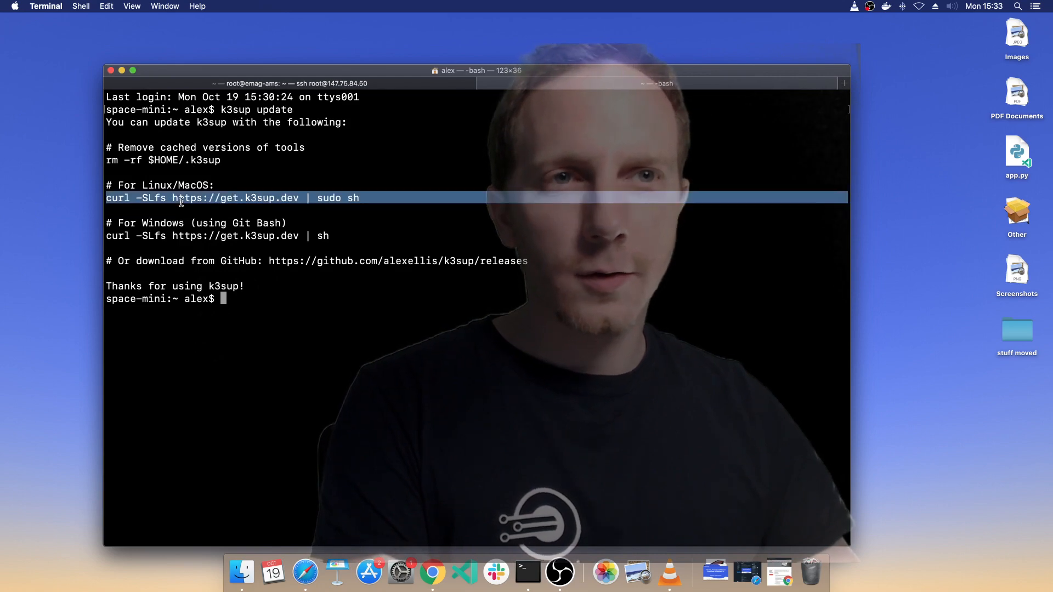
pyautogui.press('Return')
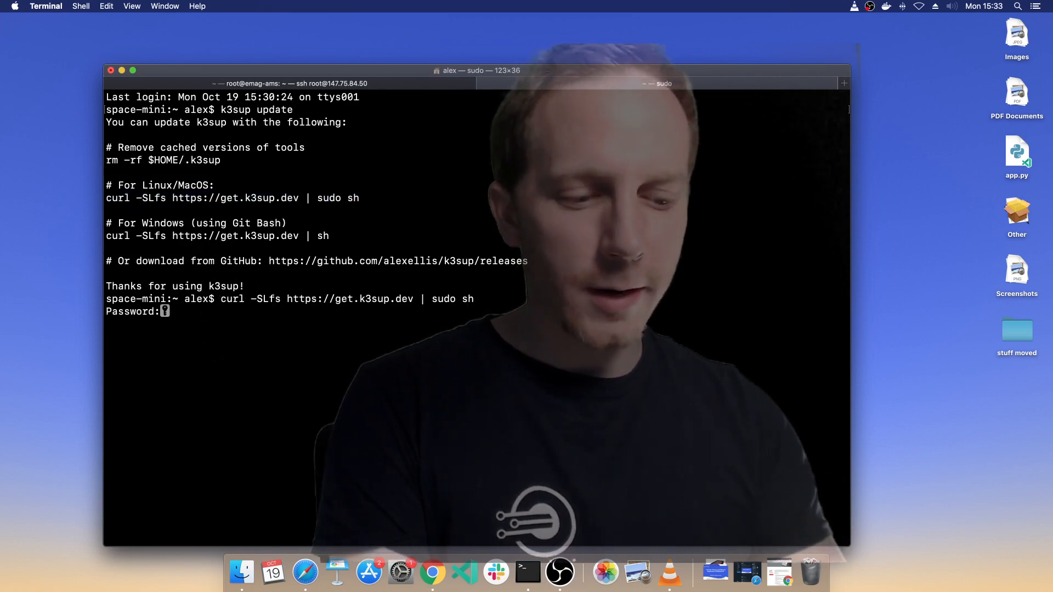
pyautogui.press('Return')
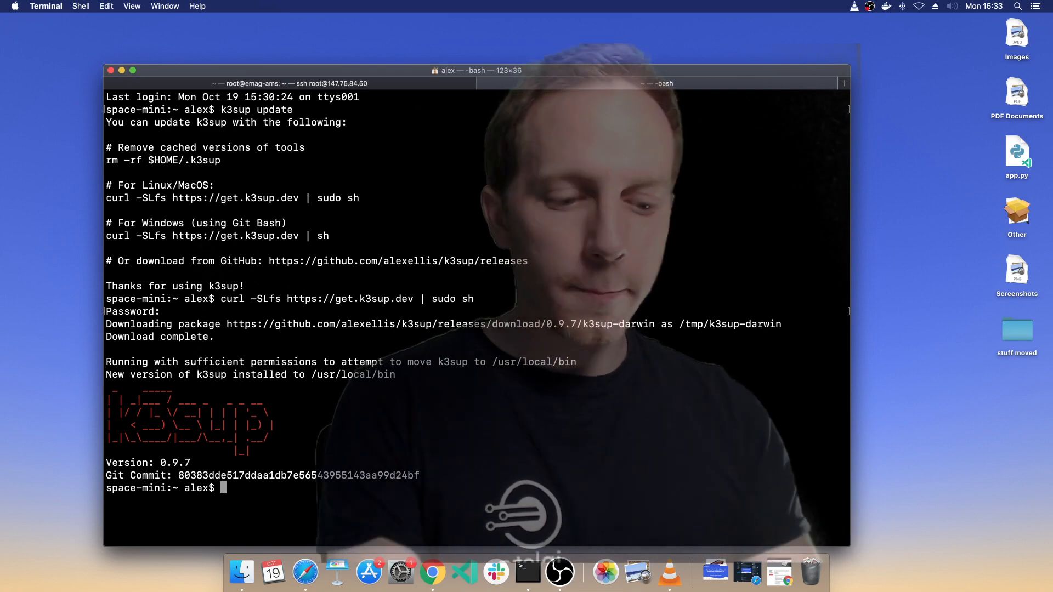
pyautogui.write('k3sup intall')
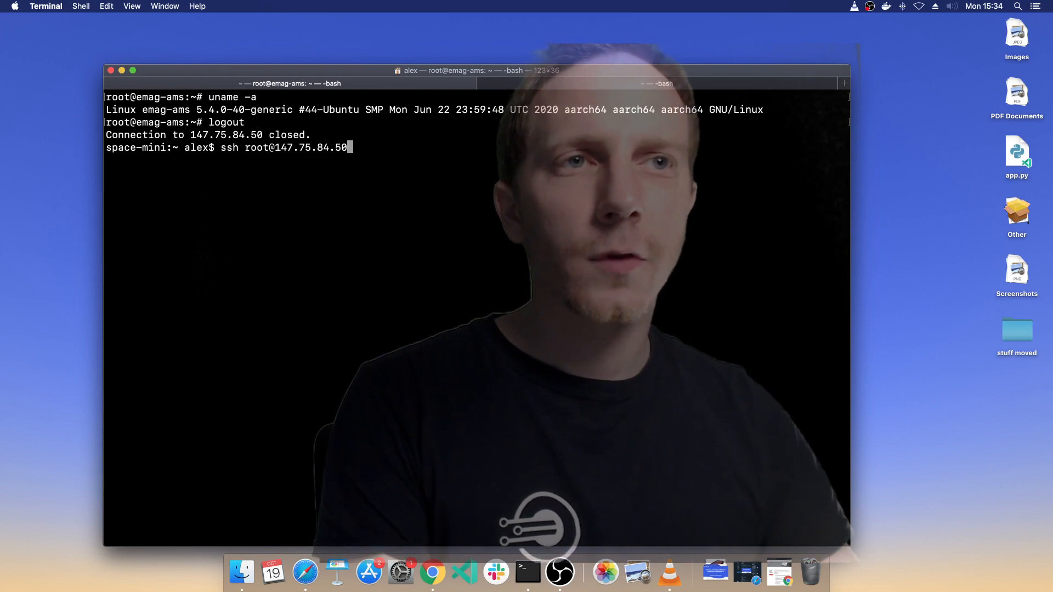
# - Show k3sup install --help for --ip 147.75.84.50 --user root, then retype the install command
pyautogui.press('Return')
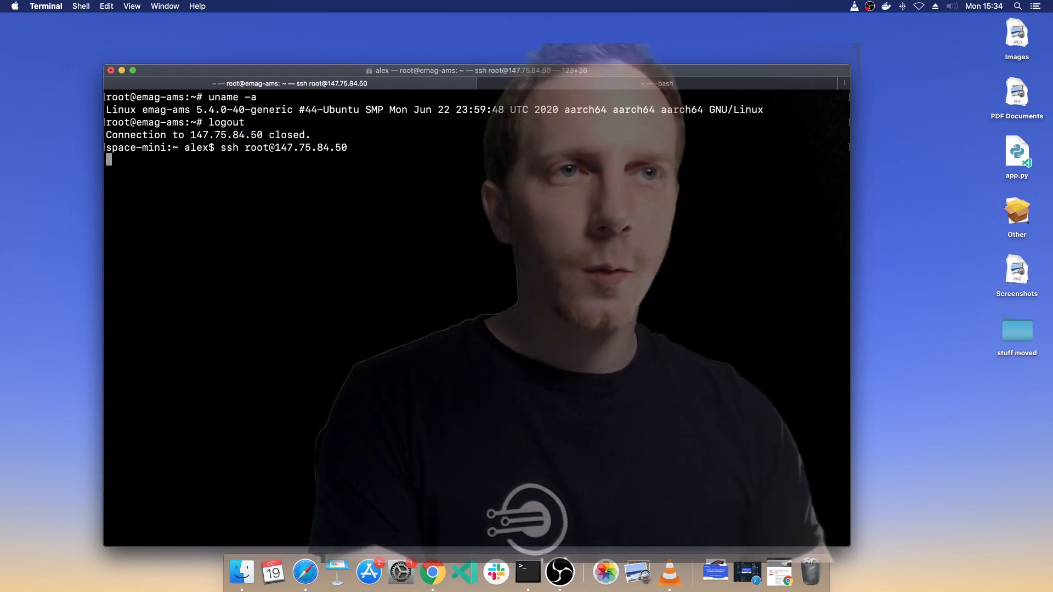
pyautogui.write('k3sup install --ip 147.75.84.50')
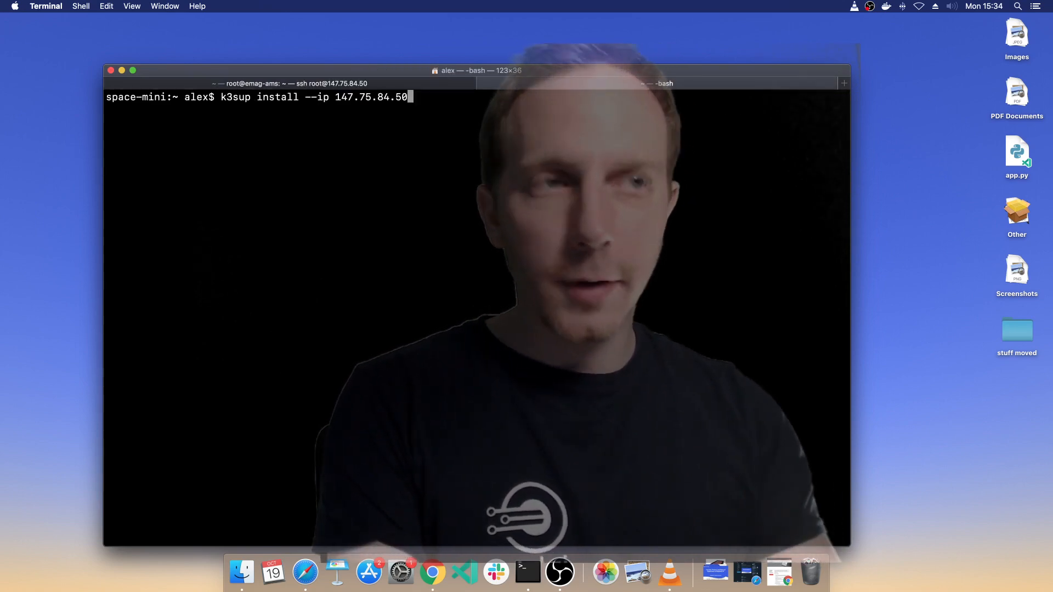
pyautogui.write('--user root')
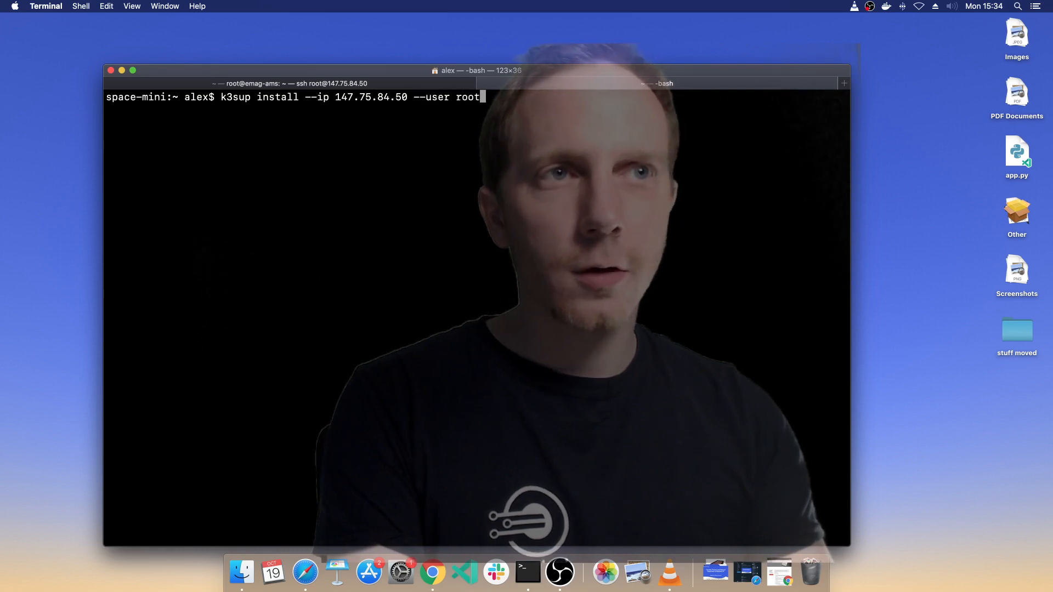
pyautogui.press('Return')
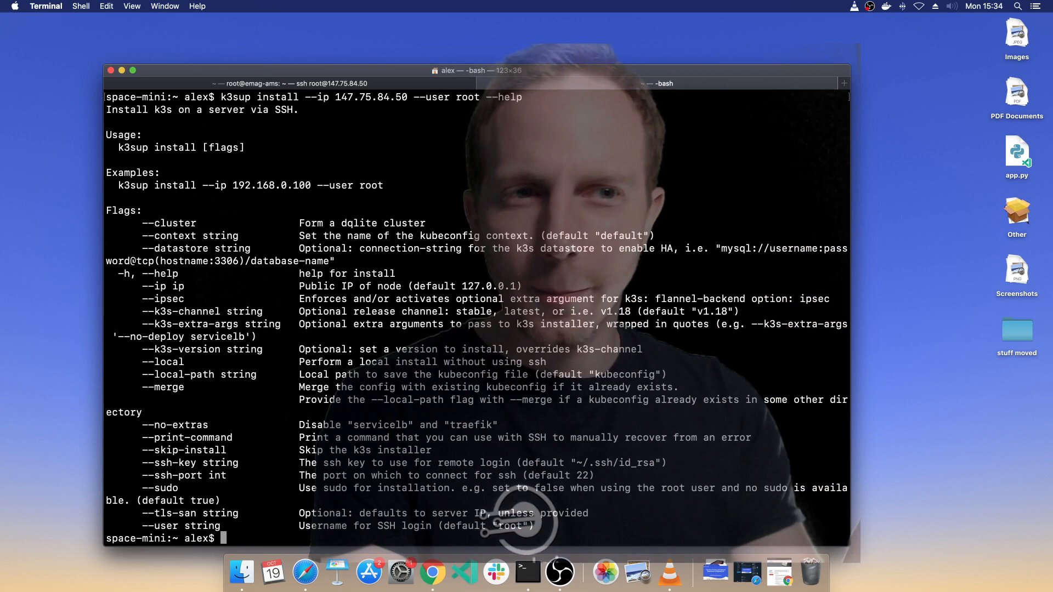
pyautogui.write('k3sup install --ip 147.75.84.50 --user root')
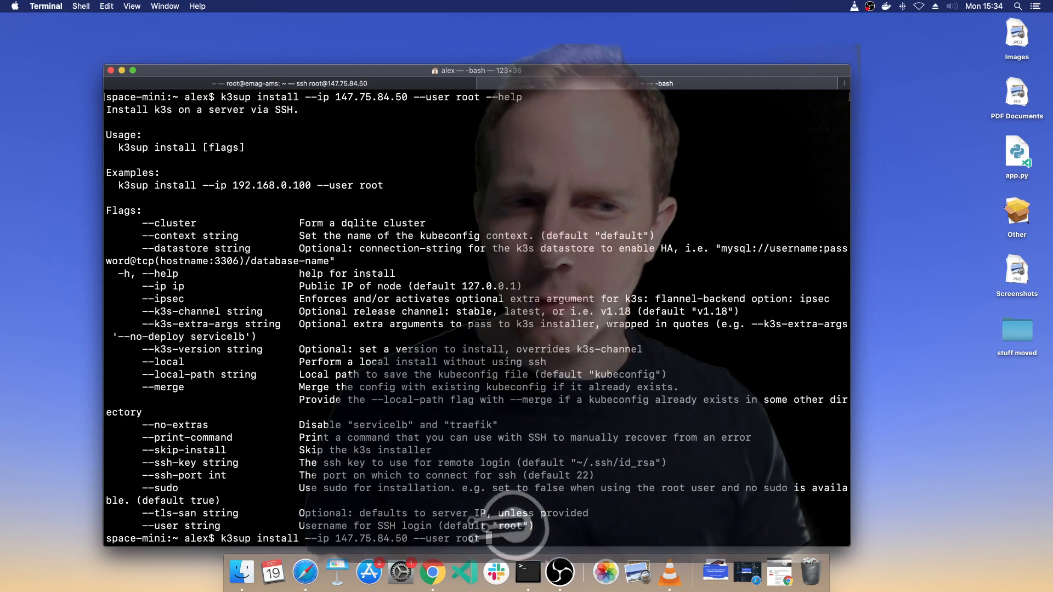
# - Run k3sup install with context ampere-k3s, latest channel, local kubeconfig path and --merge
pyautogui.write('--context')
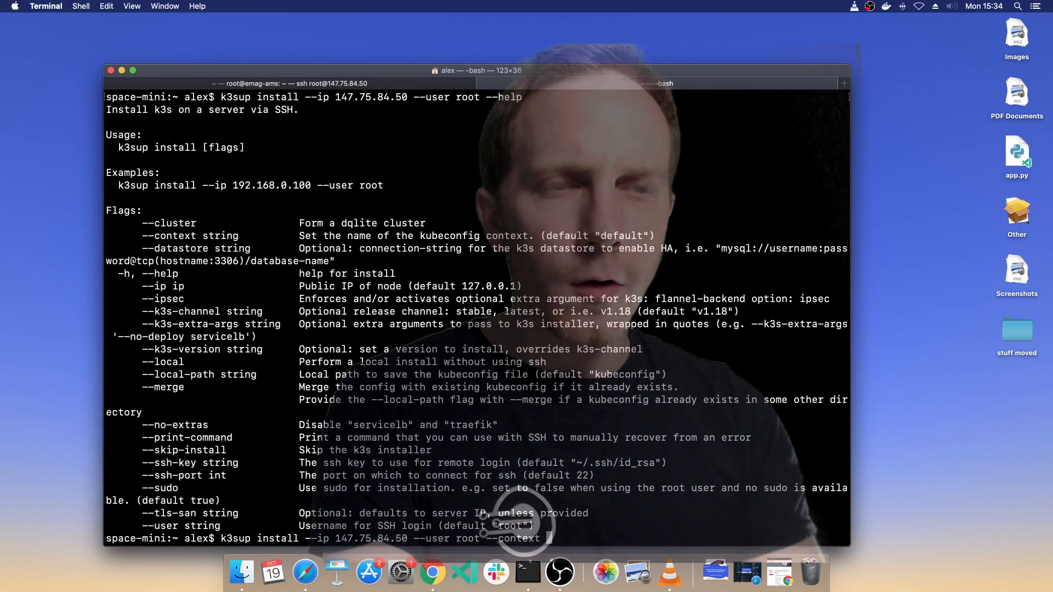
pyautogui.write('ampere')
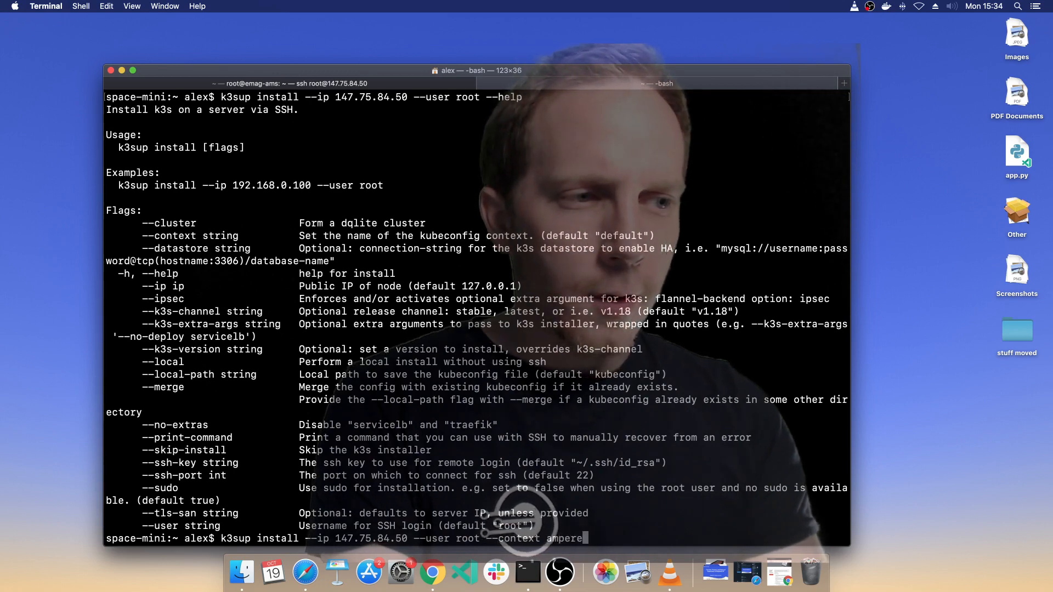
pyautogui.write('-k3s')
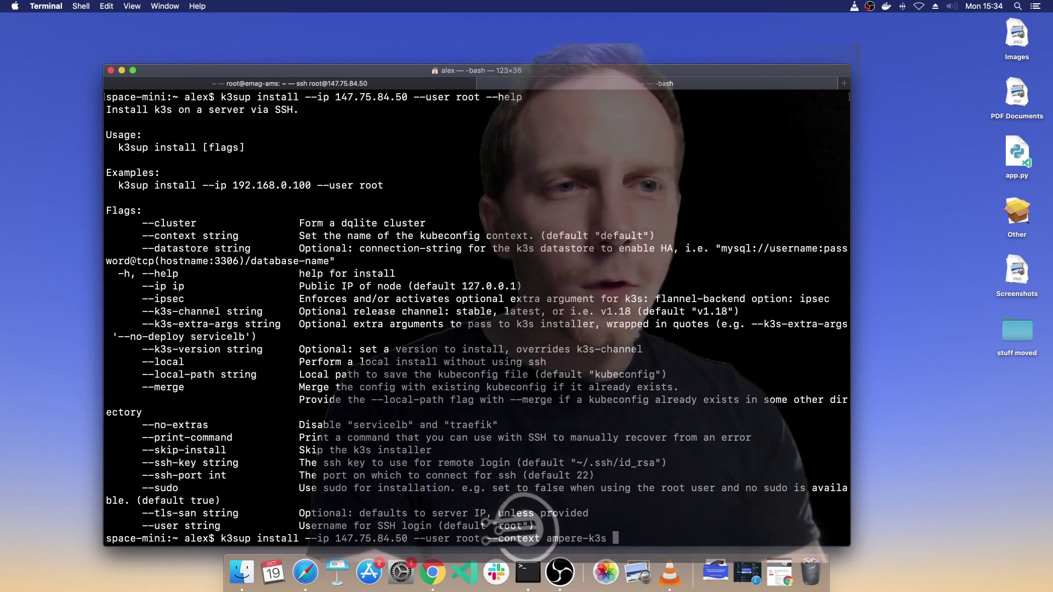
pyautogui.write('--k3s-ch')
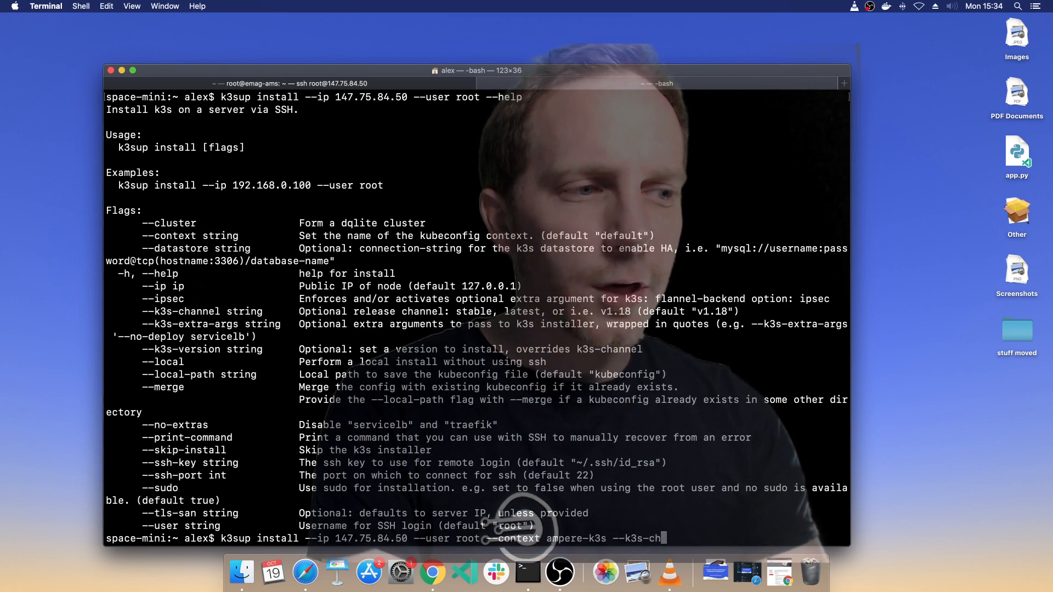
pyautogui.write('annel latest')
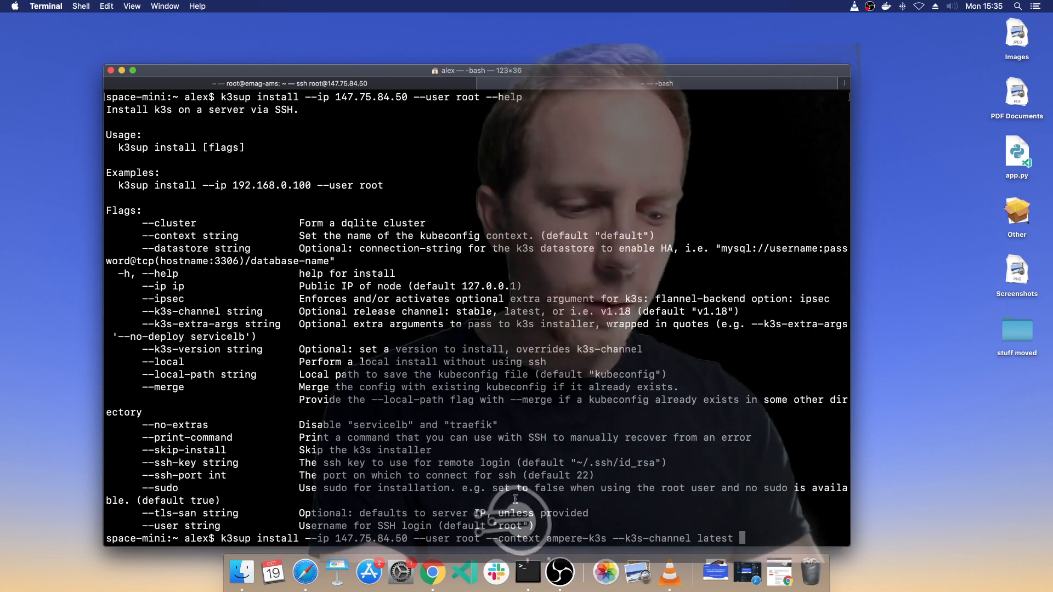
pyautogui.write('--local')
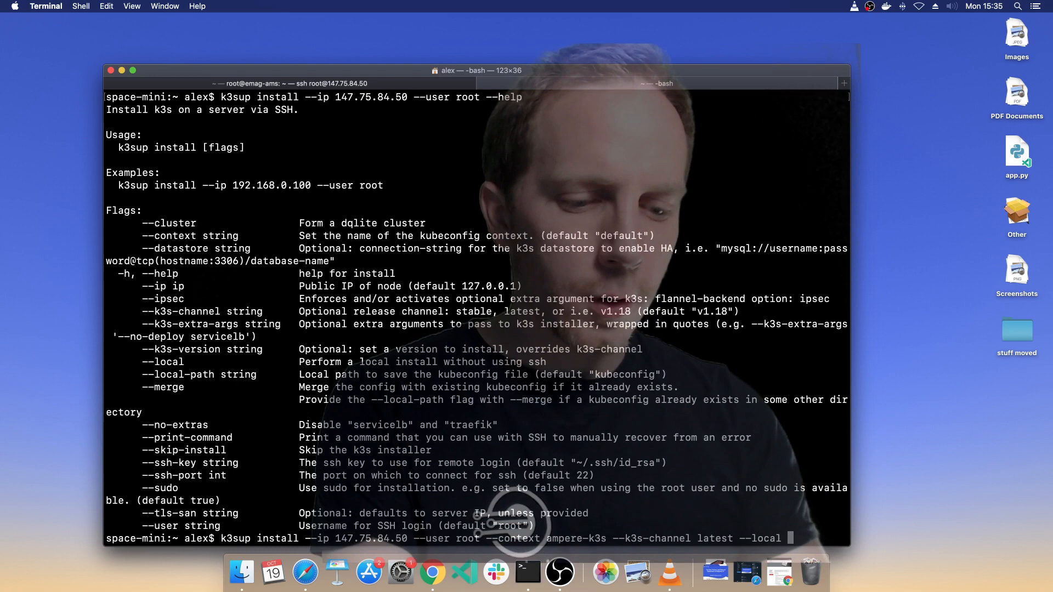
pyautogui.write('$HOME/.')
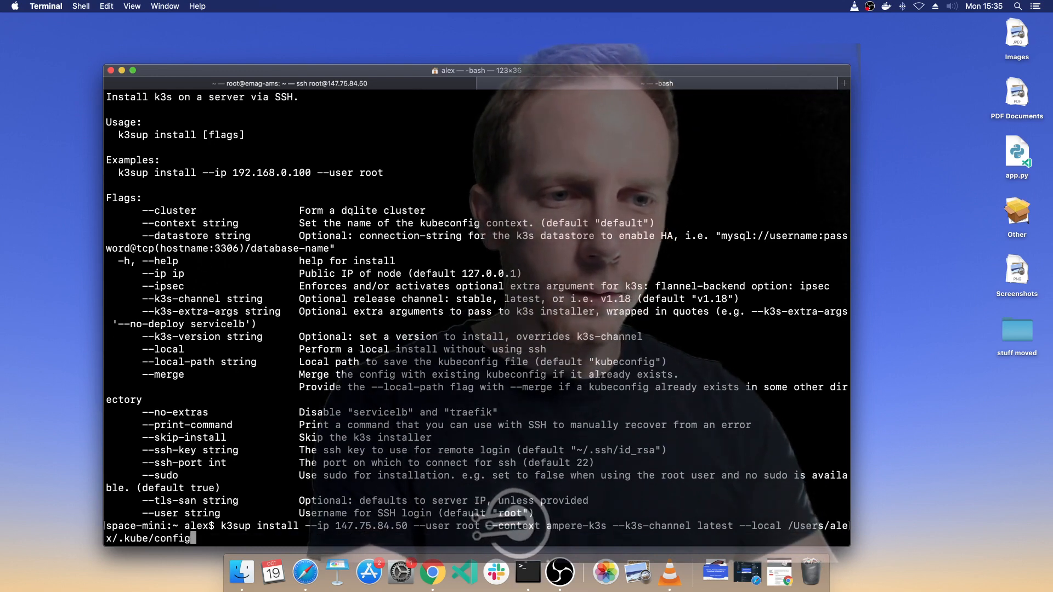
pyautogui.write('--')
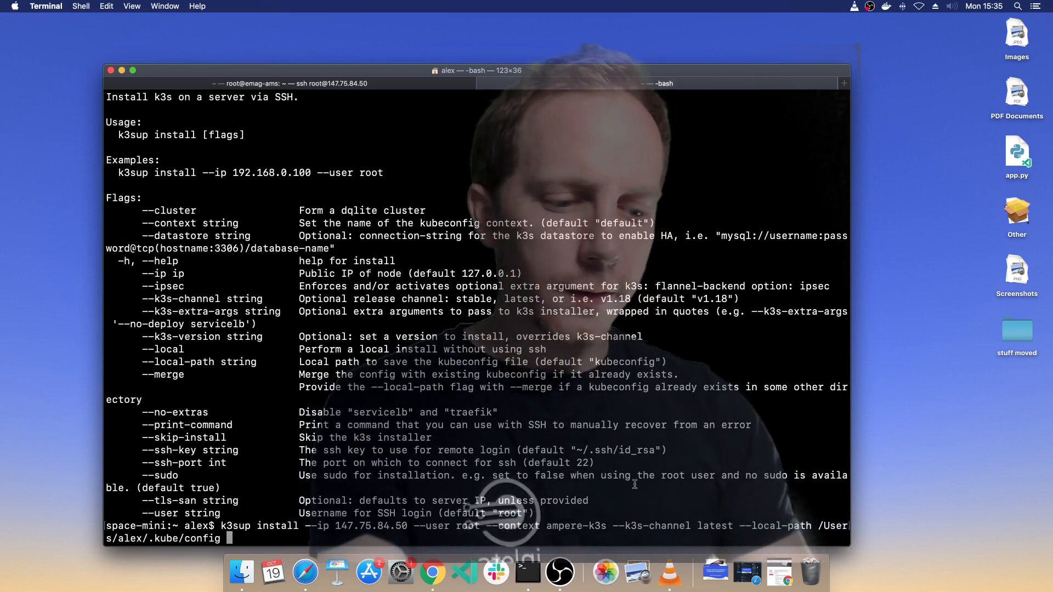
pyautogui.write('--merge')
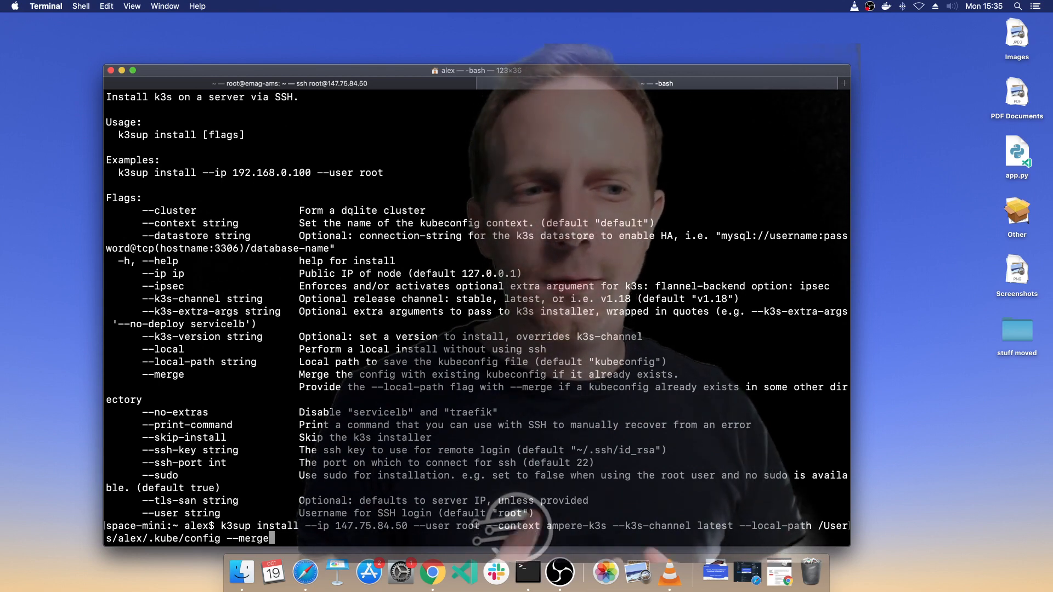
pyautogui.press('Return')
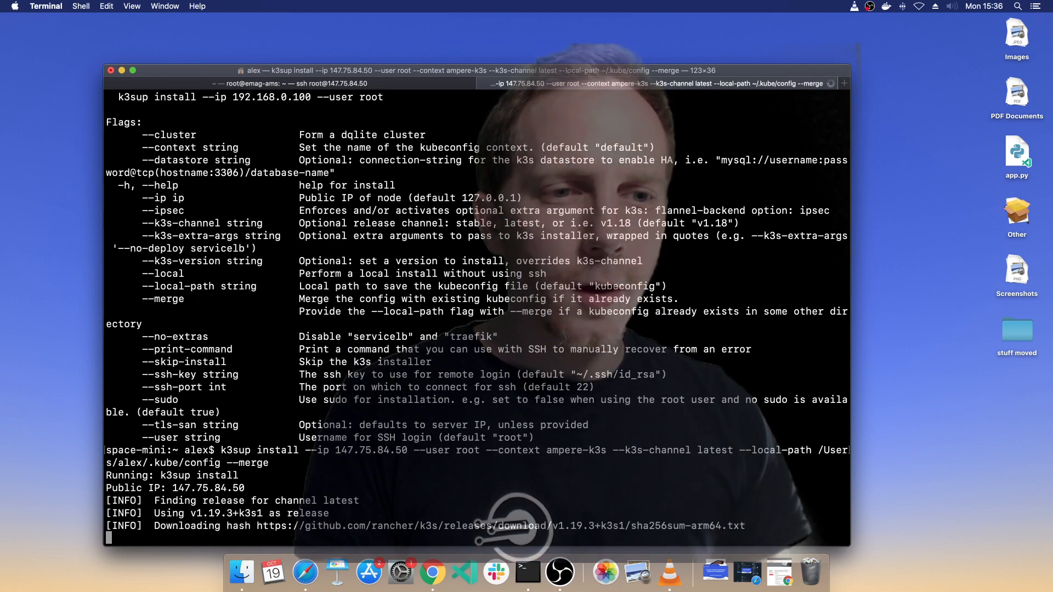
# - Scroll through the finished install output showing the kubeconfig merged into ~/.kube/config
pyautogui.scroll(-3)
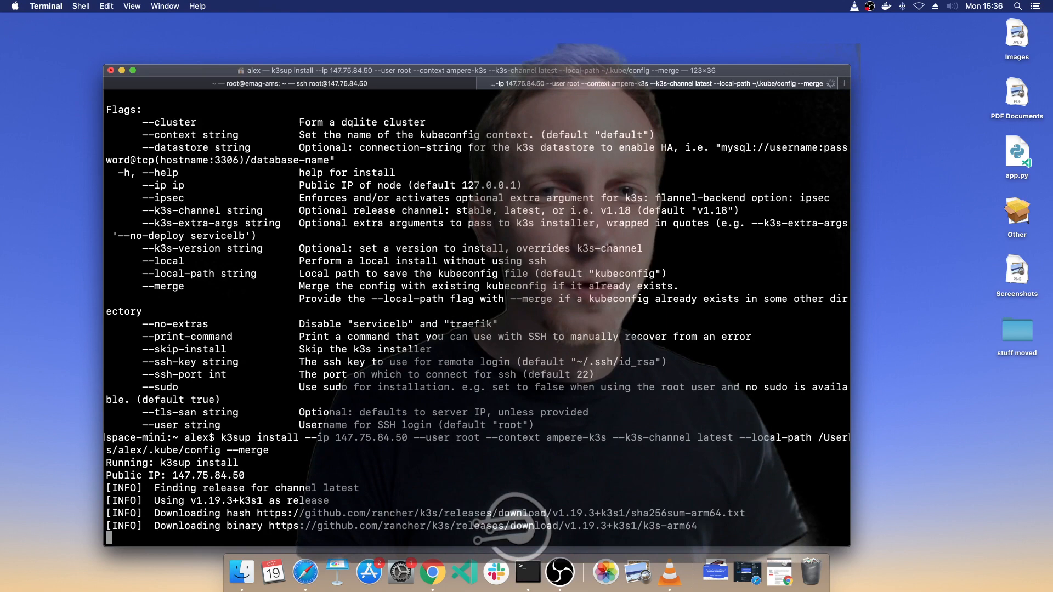
pyautogui.scroll(-3)
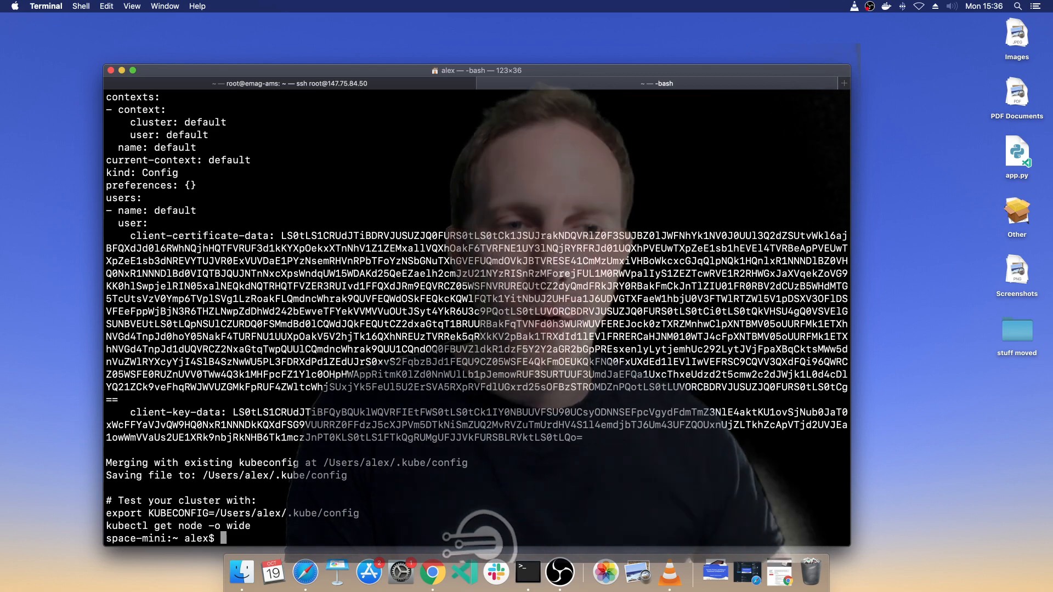
# - List kubeconfig contexts, switch to ampere-k3s with kubectx, and start a kubectl get command
pyautogui.doubleClick(206, 463)
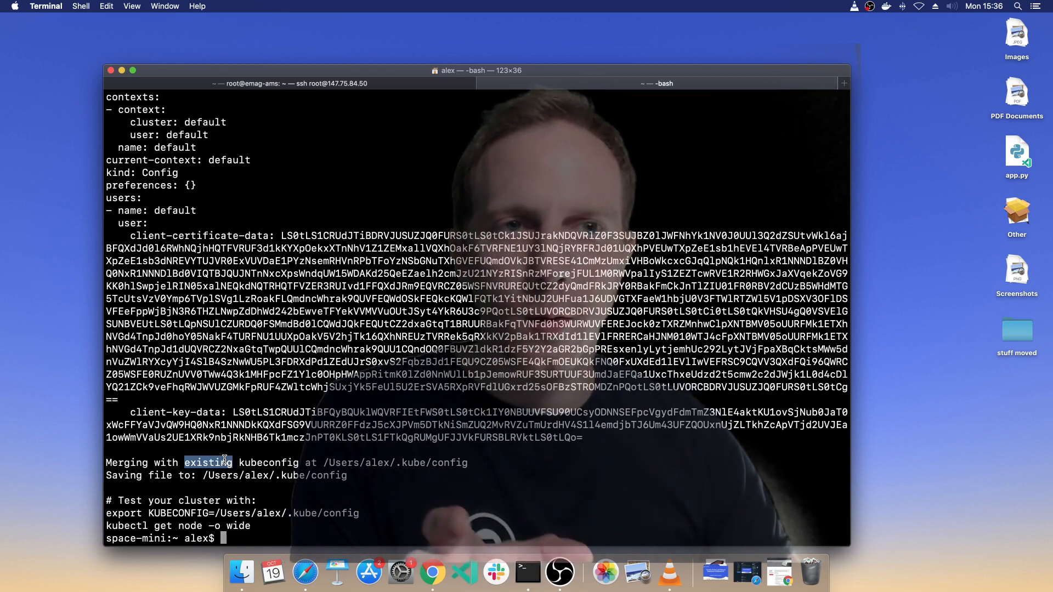
pyautogui.write('kubectx')
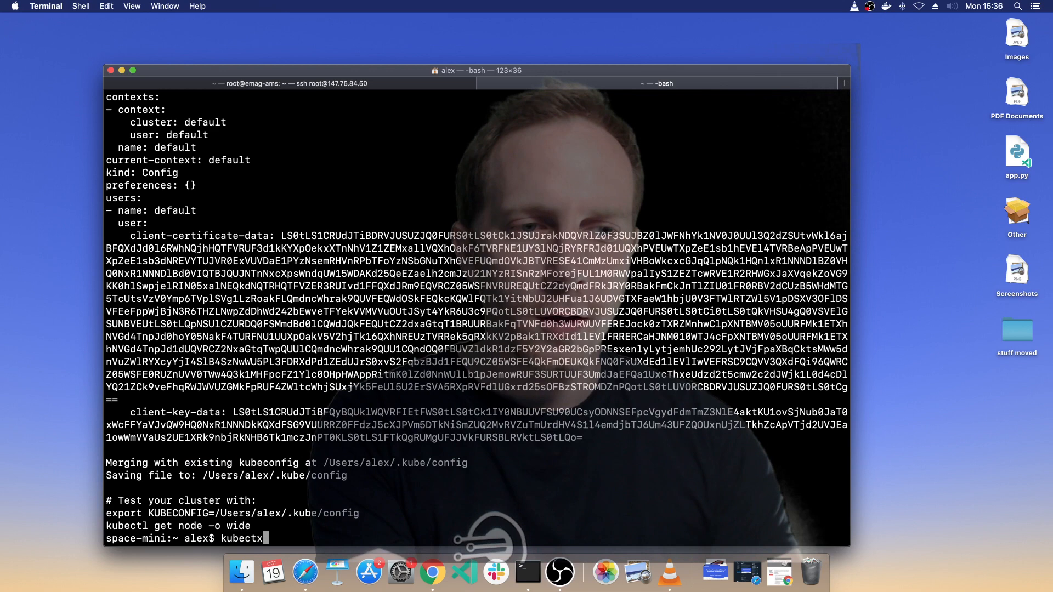
pyautogui.press('Return')
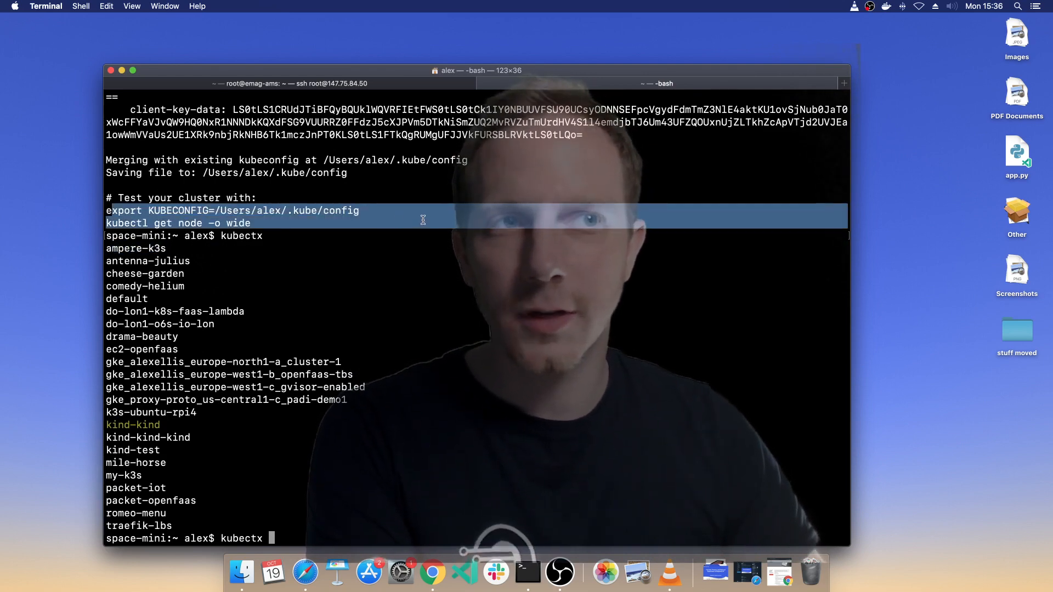
pyautogui.write('ampere-k3s')
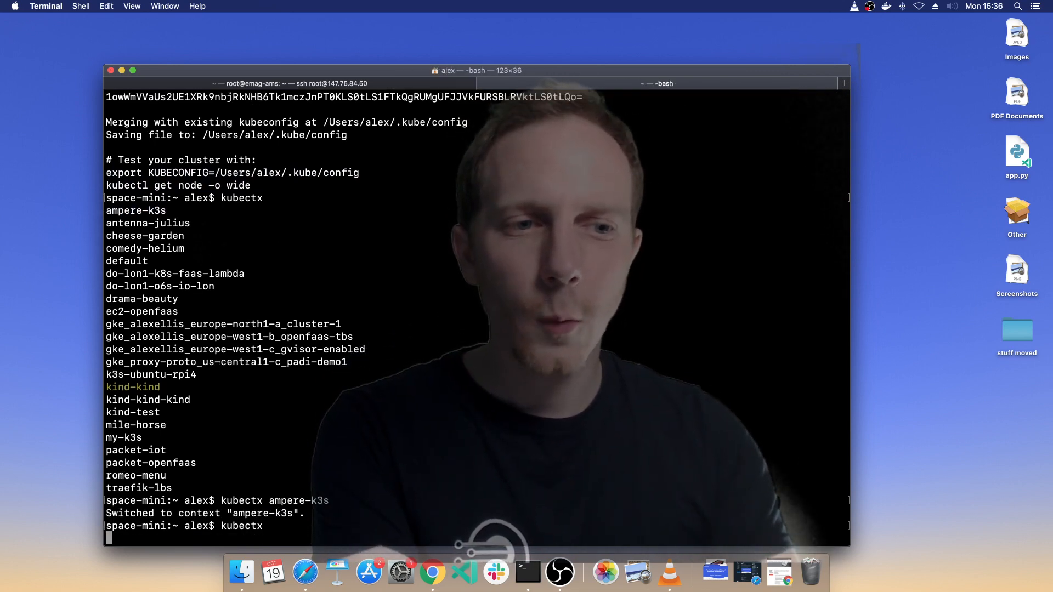
pyautogui.press('Return')
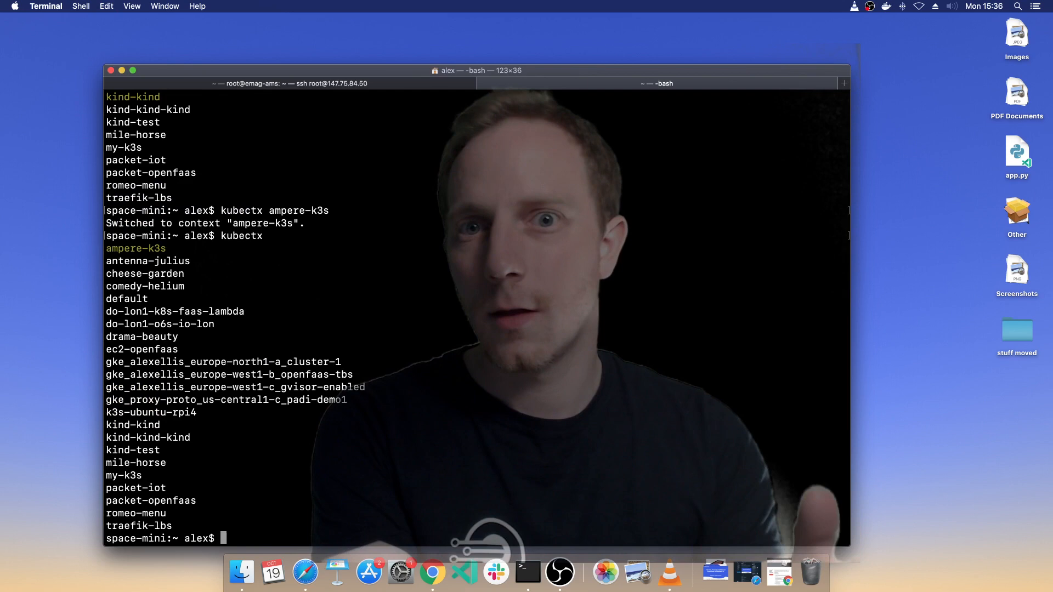
pyautogui.write('kubectl get')
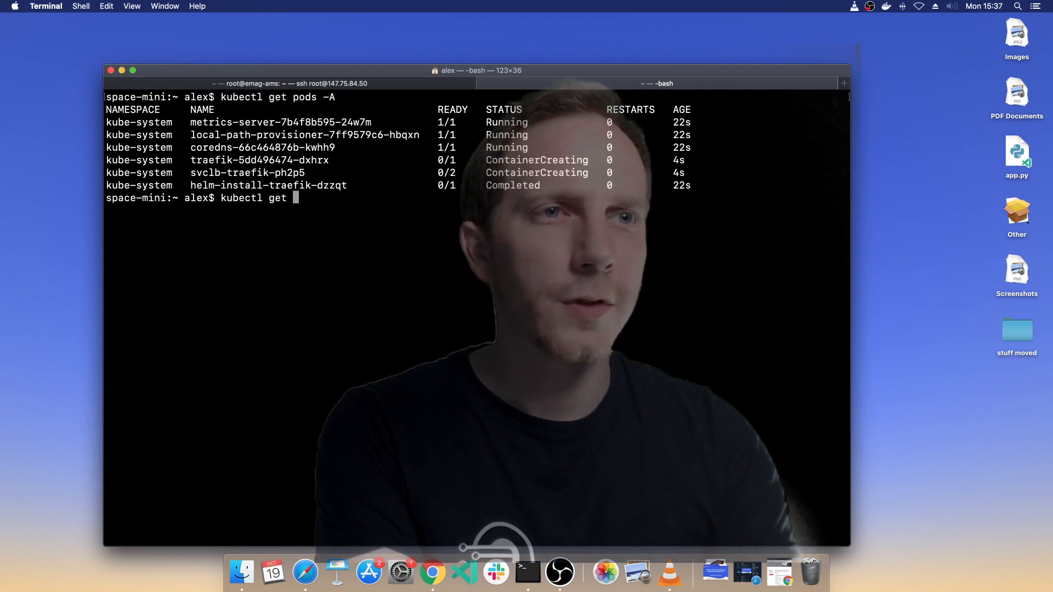
# - List nodes with -o wide, showing emag-ams Ready as master on v1.19.3+k3s1
pyautogui.write('nodes -')
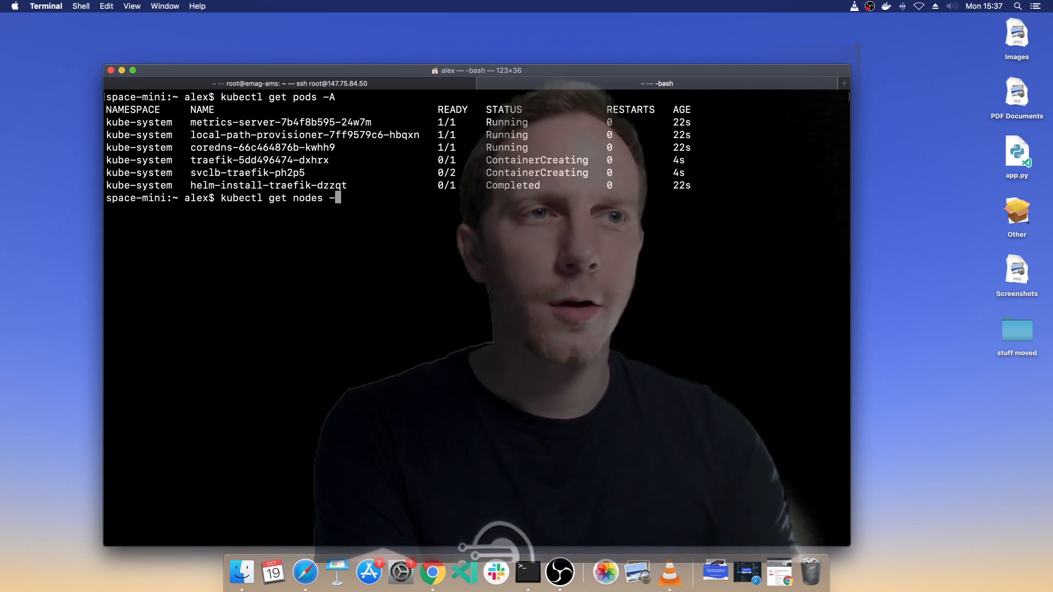
pyautogui.press('Return')
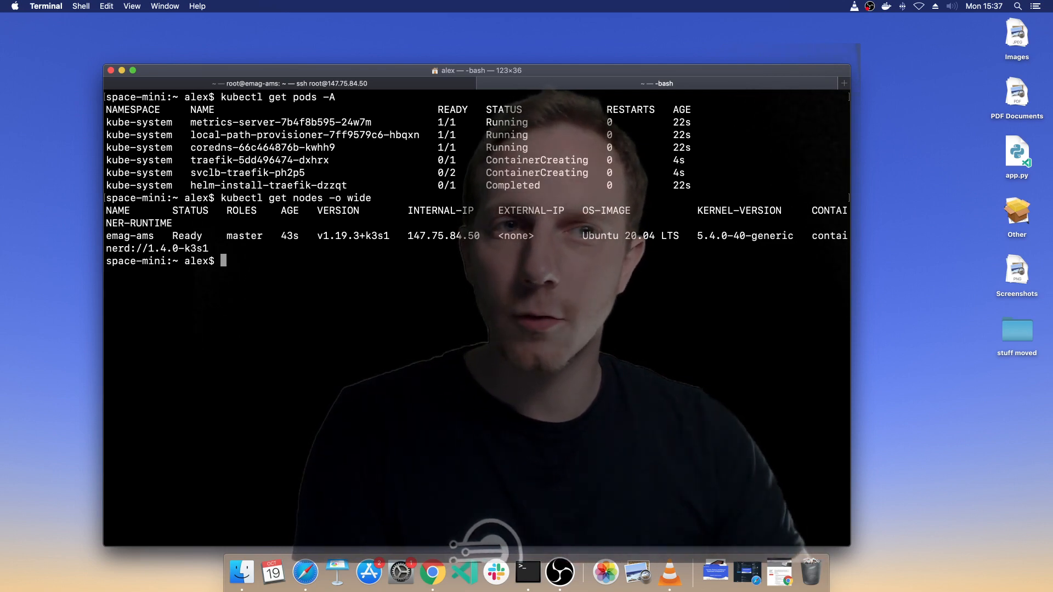
pyautogui.write('arkad')
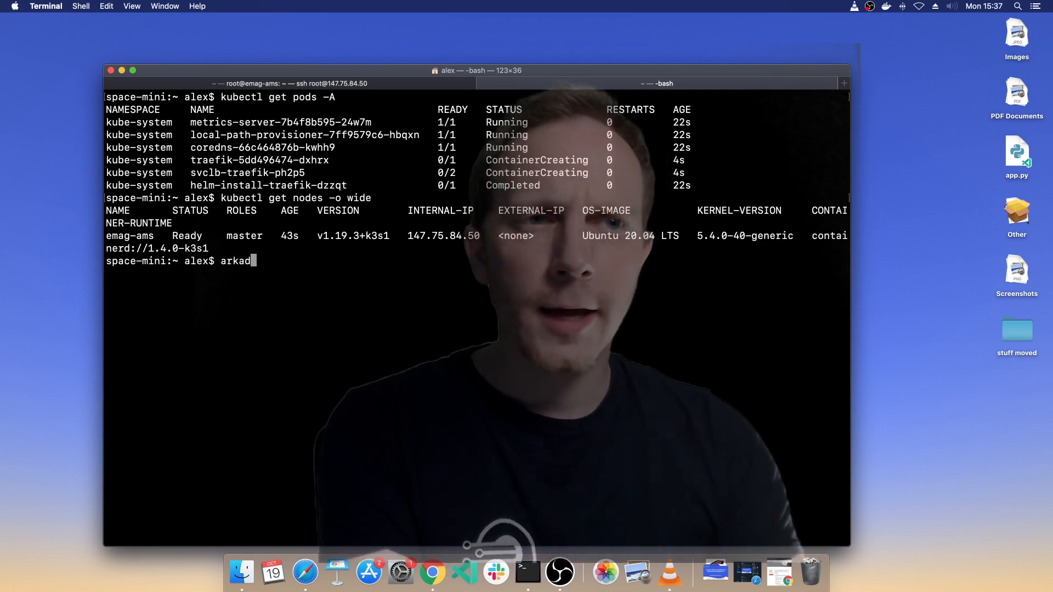
# - Review arkade's installable apps, then install OpenFaaS with arkade install openfaas
pyautogui.write('install --help')
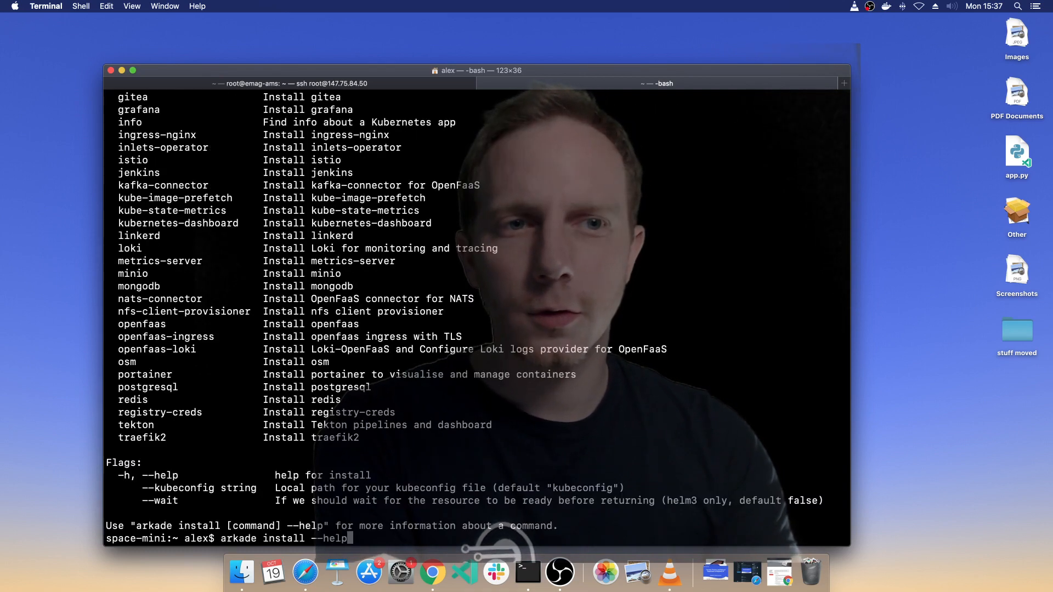
pyautogui.press('Backspace')
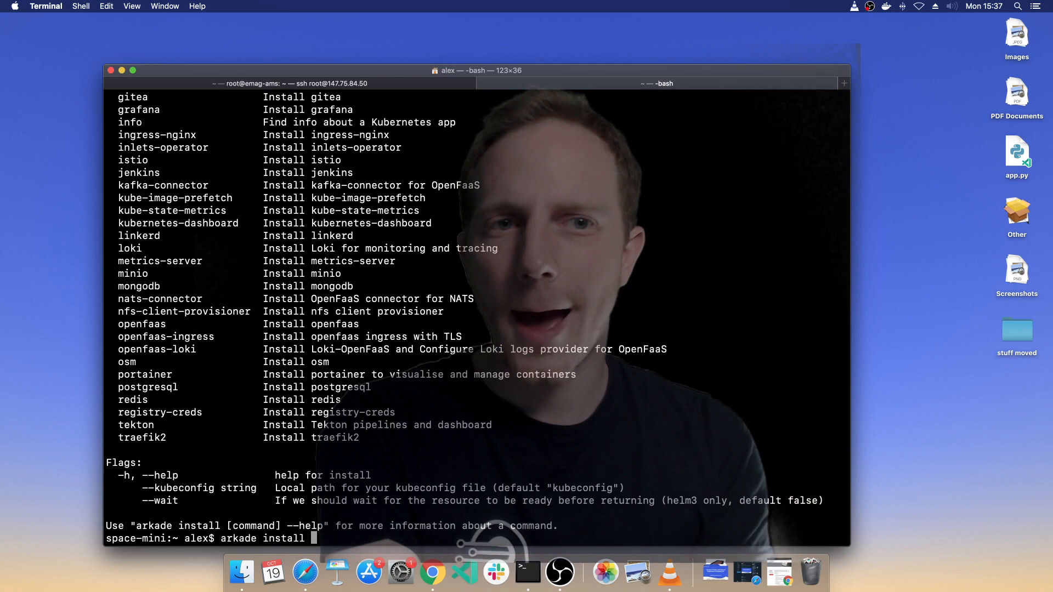
pyautogui.scroll(3)
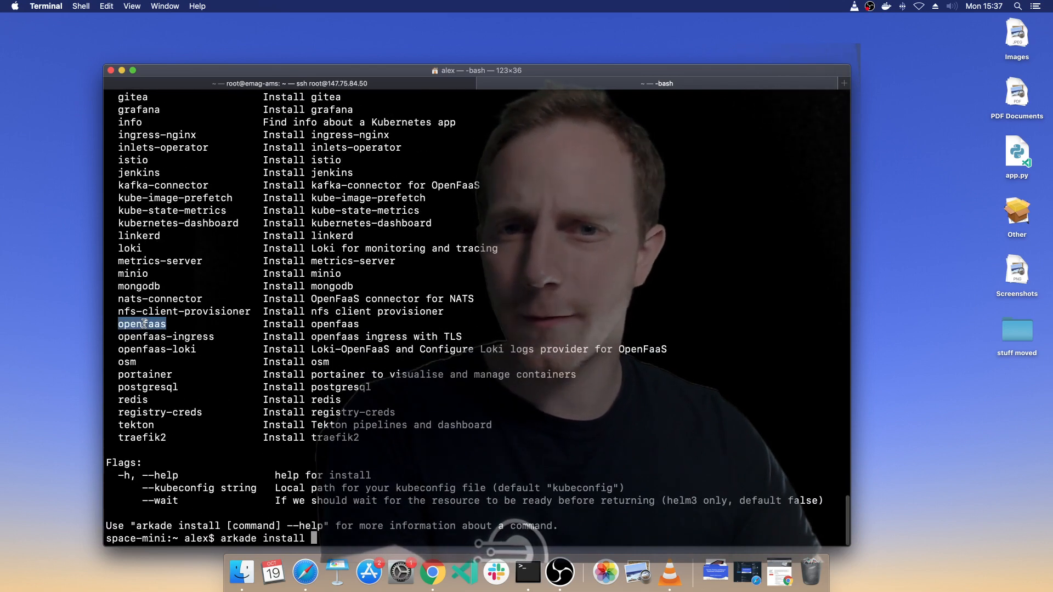
pyautogui.write('openfaas')
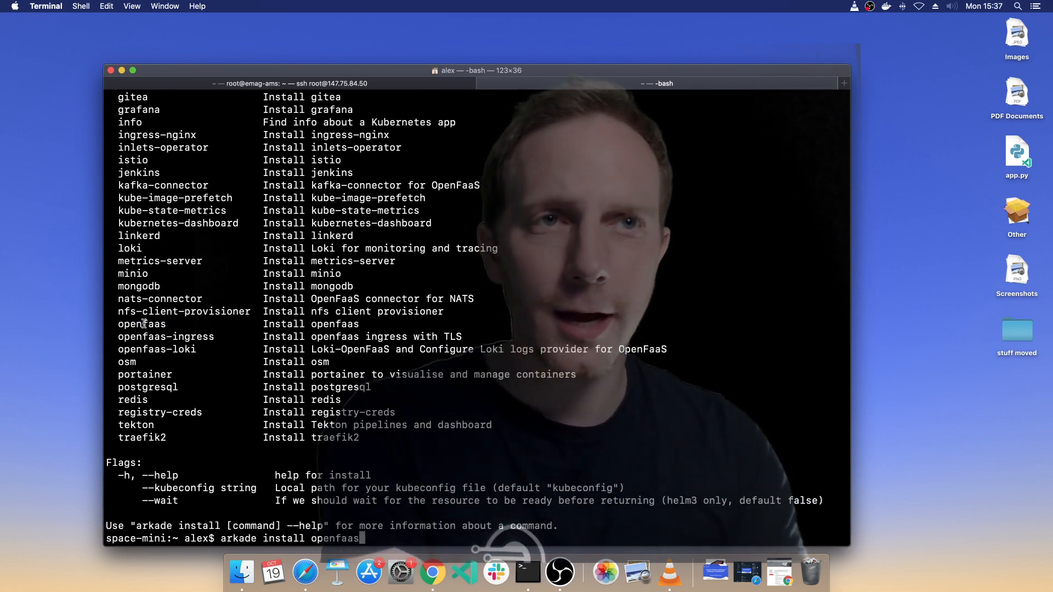
pyautogui.press('Return')
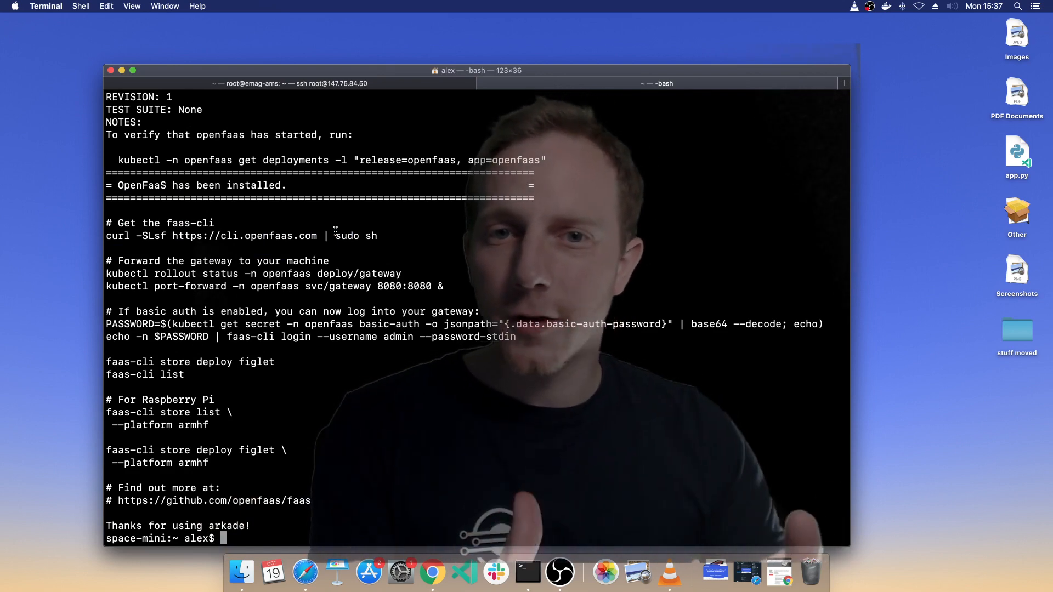
pyautogui.write('arkade install openfaas --help')
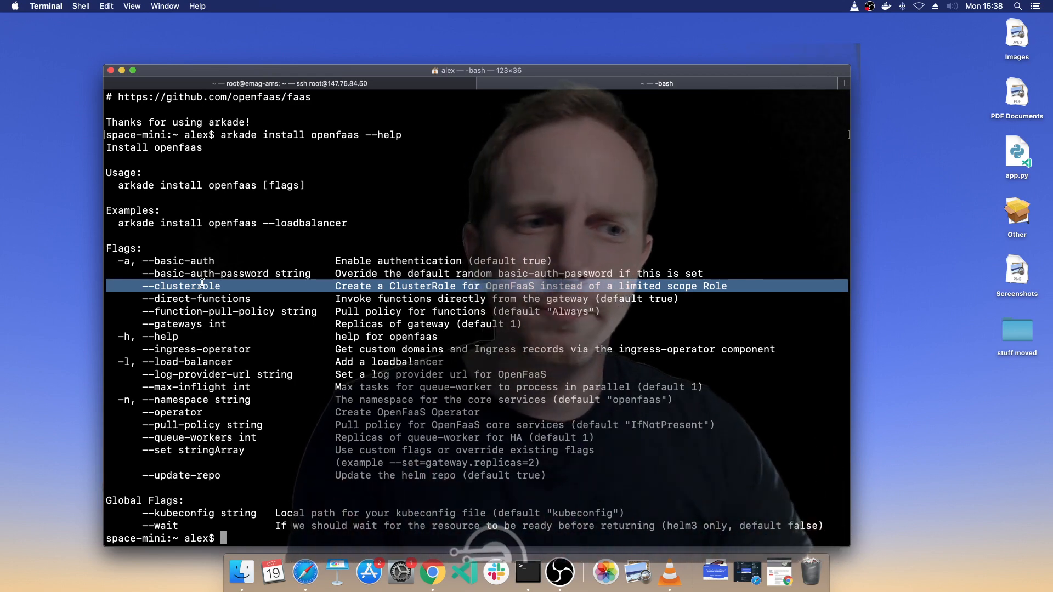
# - Begin typing a kubectl get command on the cleared screen
pyautogui.write('kubectl g')
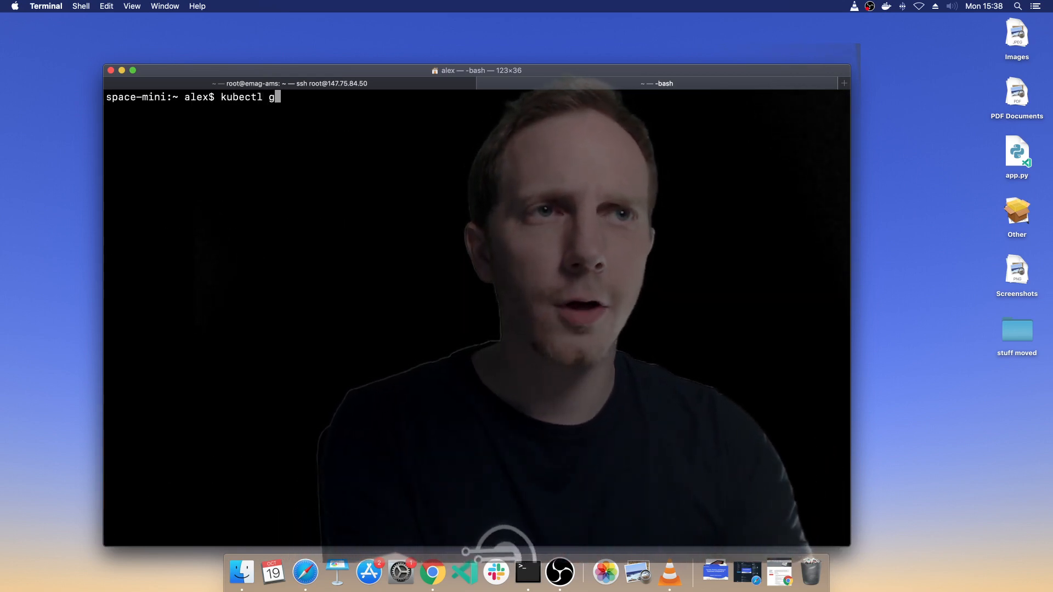
# - Check pods in the openfaas namespace, show arkade info openfaas, and forward the gateway
pyautogui.write('et pods -n open')
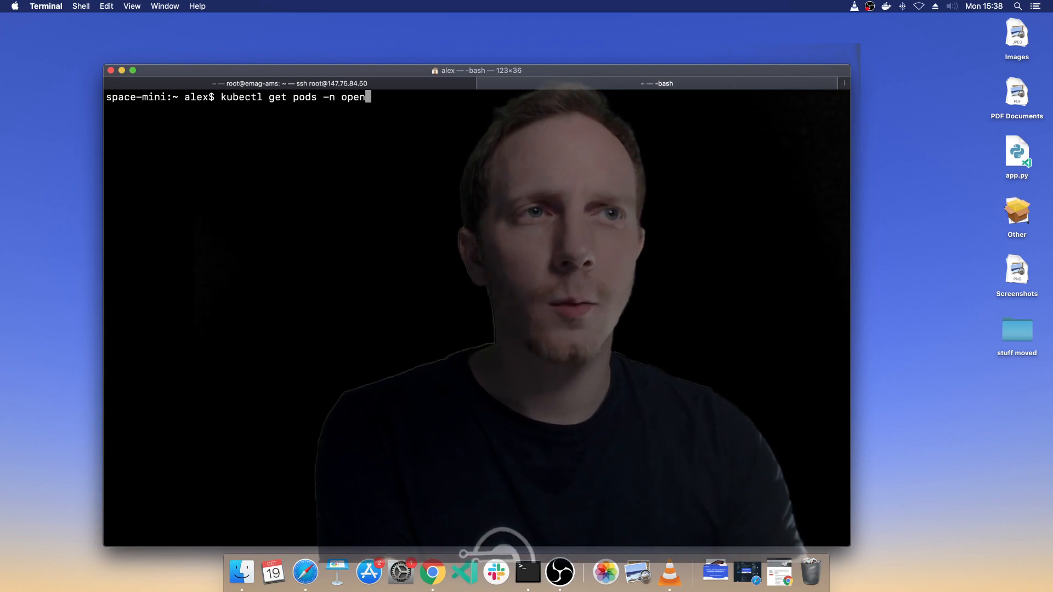
pyautogui.press('Return')
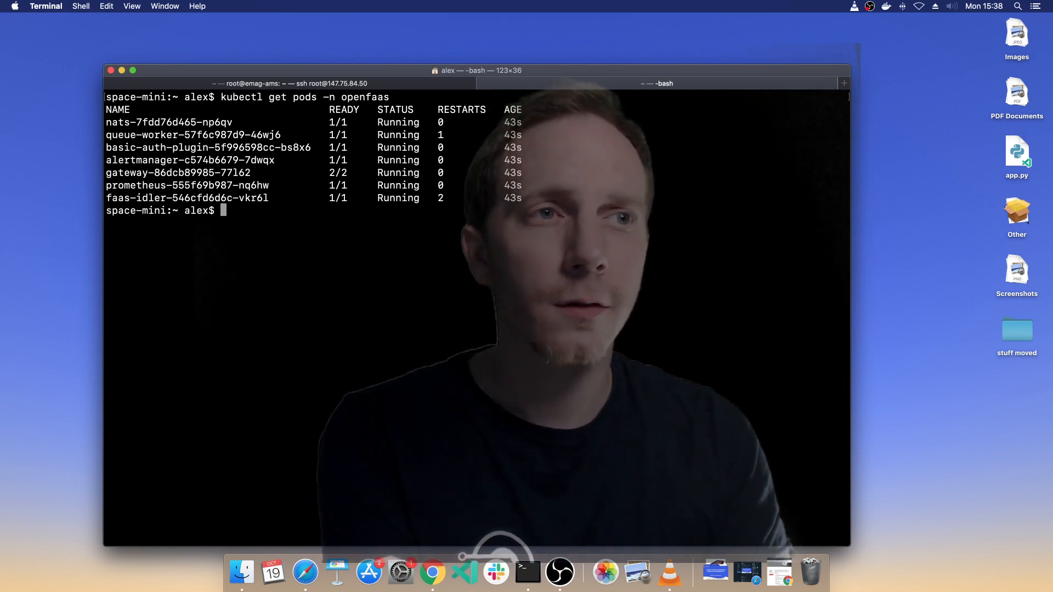
pyautogui.write('kubectl')
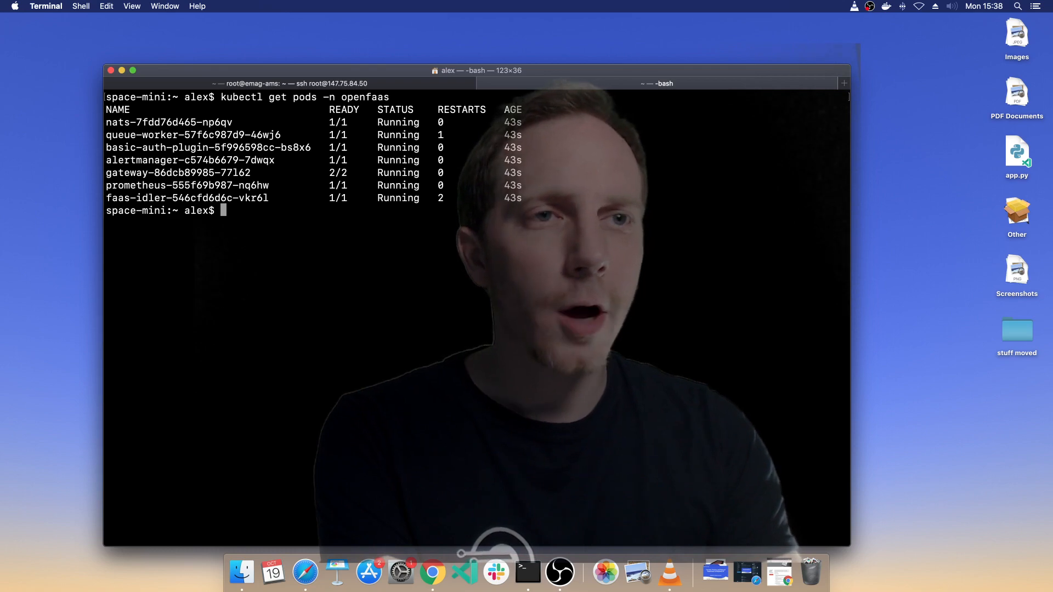
pyautogui.write('arkade info openfa')
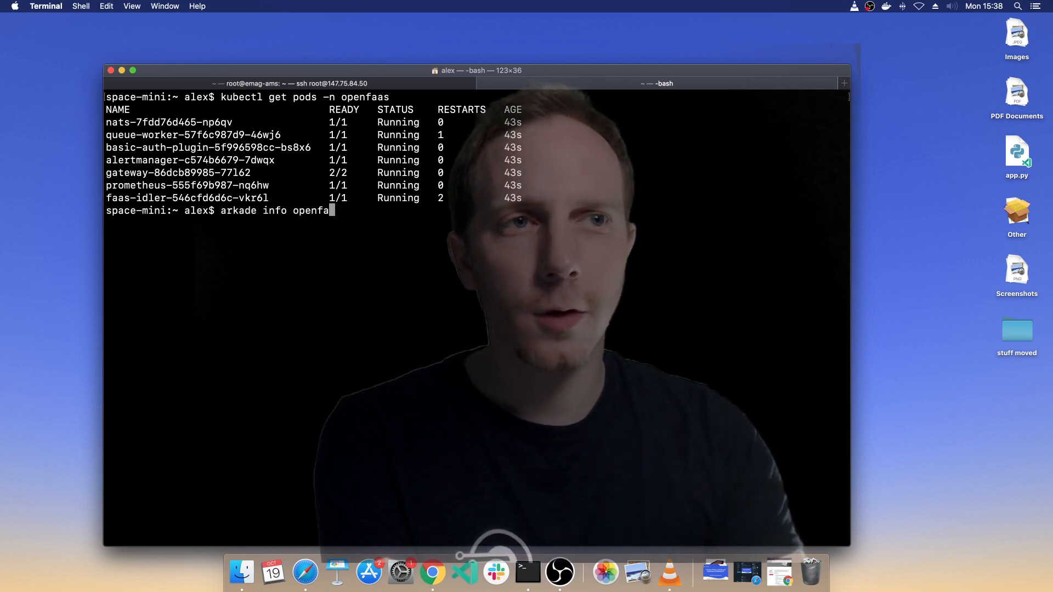
pyautogui.press('Return')
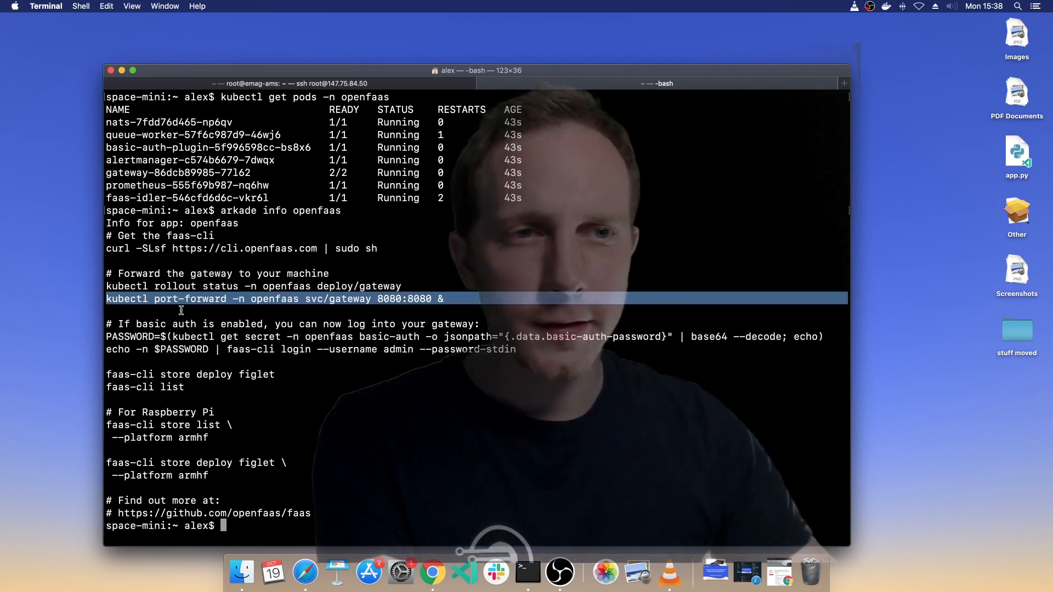
pyautogui.press('Return')
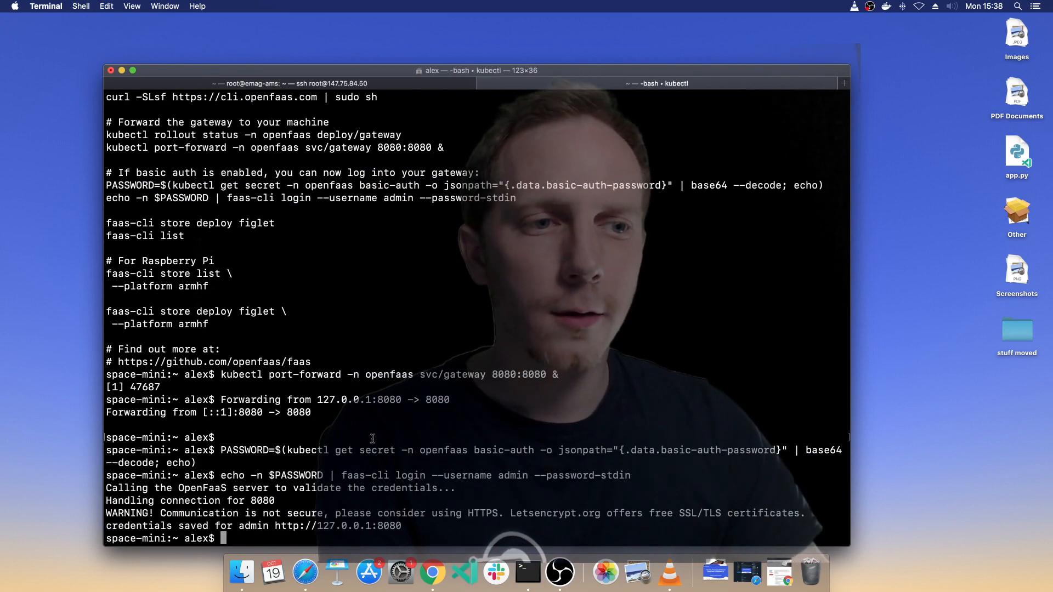
# - Print the gateway password with echo, select it, and switch to Chrome
pyautogui.write('echo $PASSWORD')
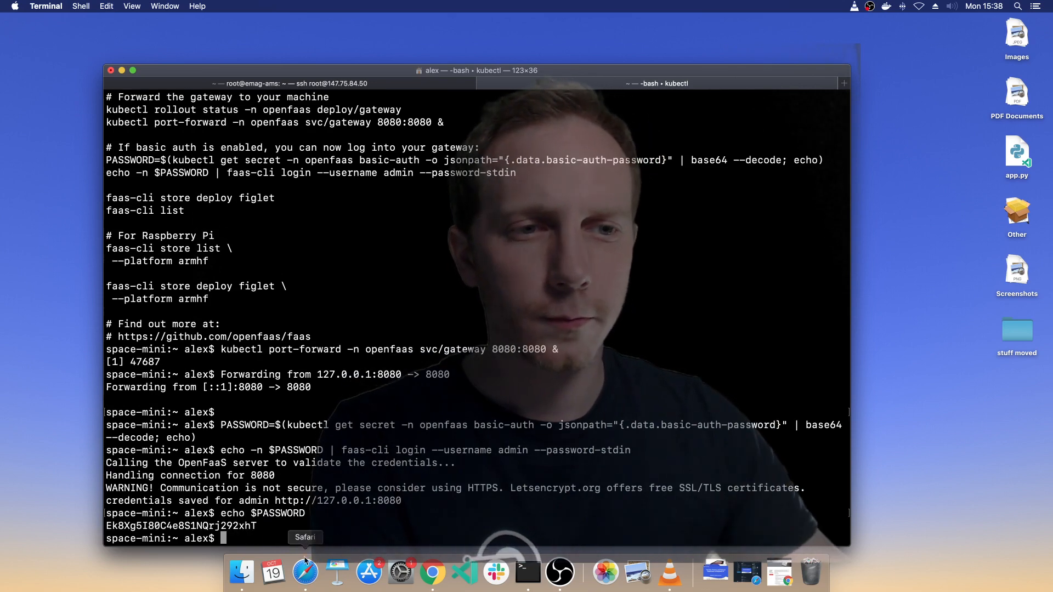
pyautogui.doubleClick(180, 526)
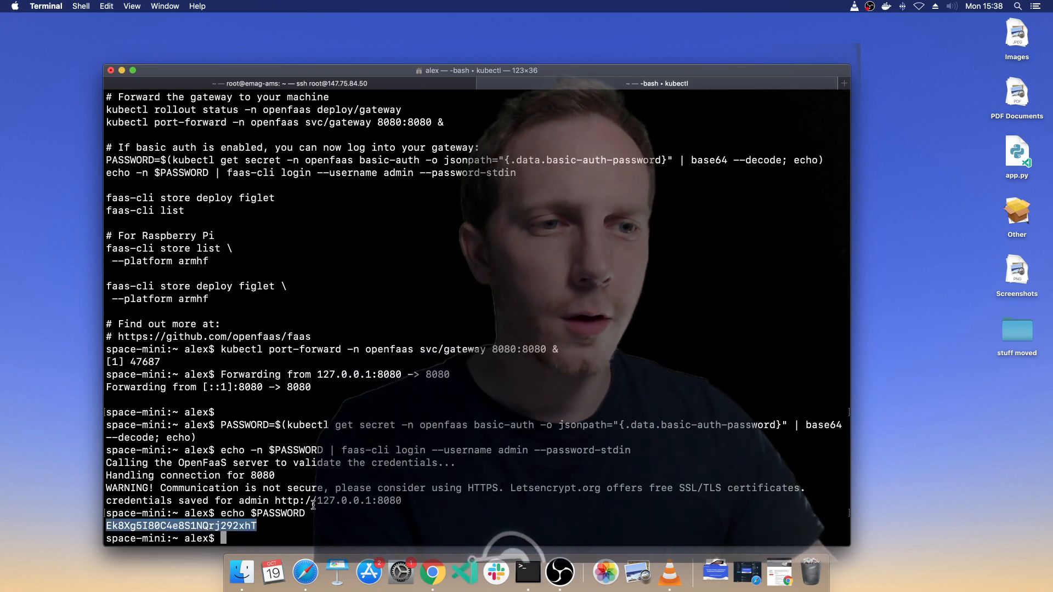
pyautogui.moveTo(433, 572)
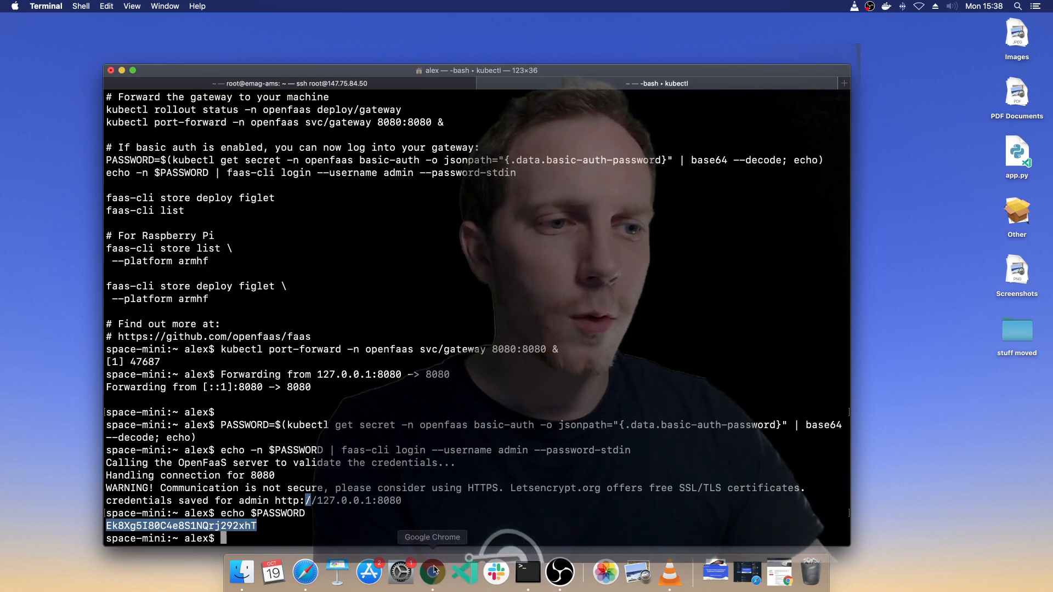
pyautogui.click(433, 572)
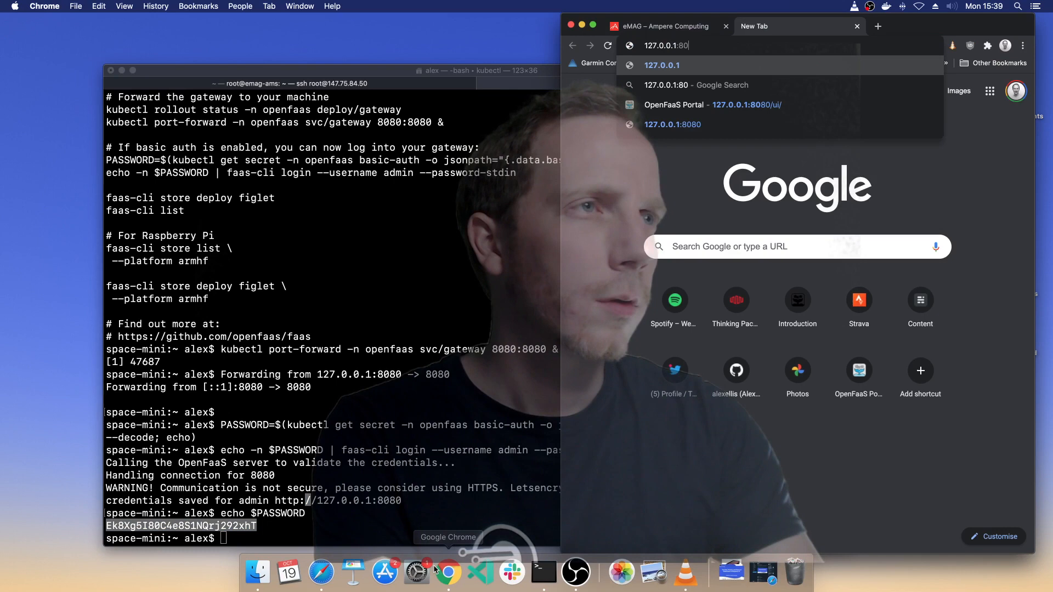
# - Open the OpenFaaS Portal at 127.0.0.1:8080/ui/ and sign in as admin
pyautogui.click(713, 105)
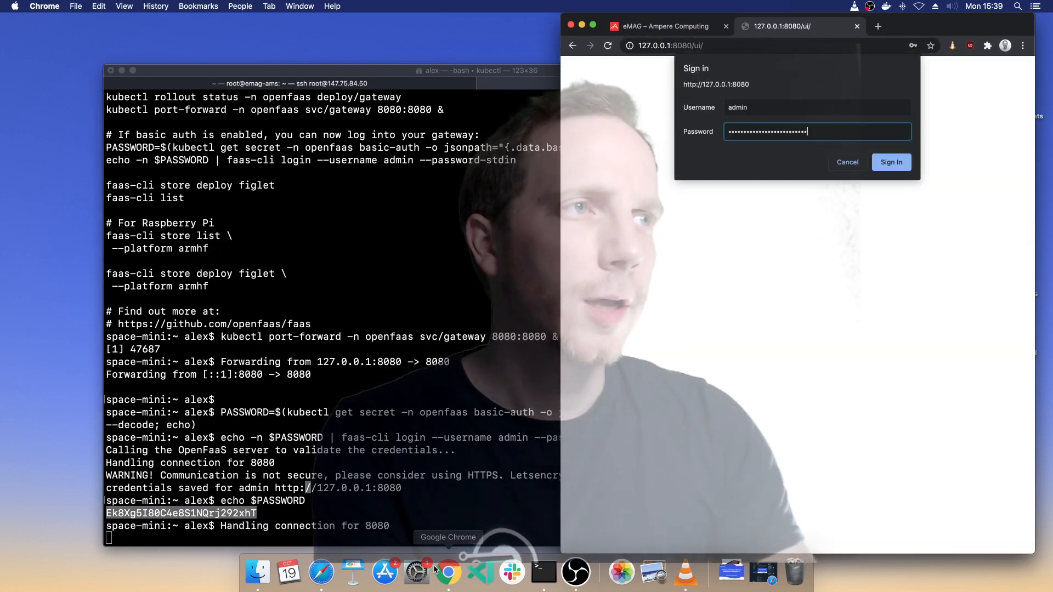
pyautogui.click(891, 162)
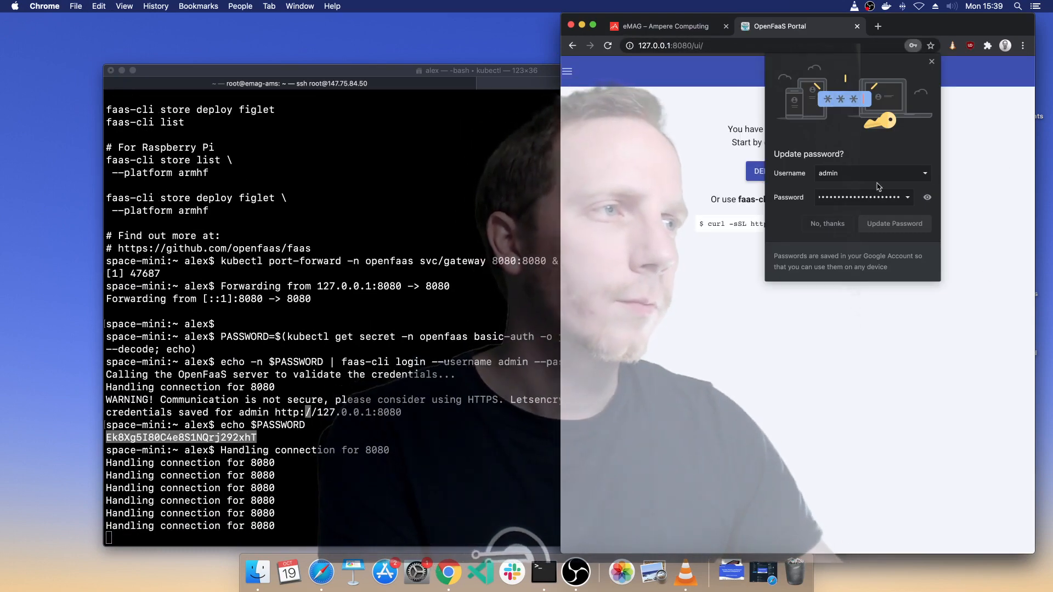
pyautogui.click(828, 224)
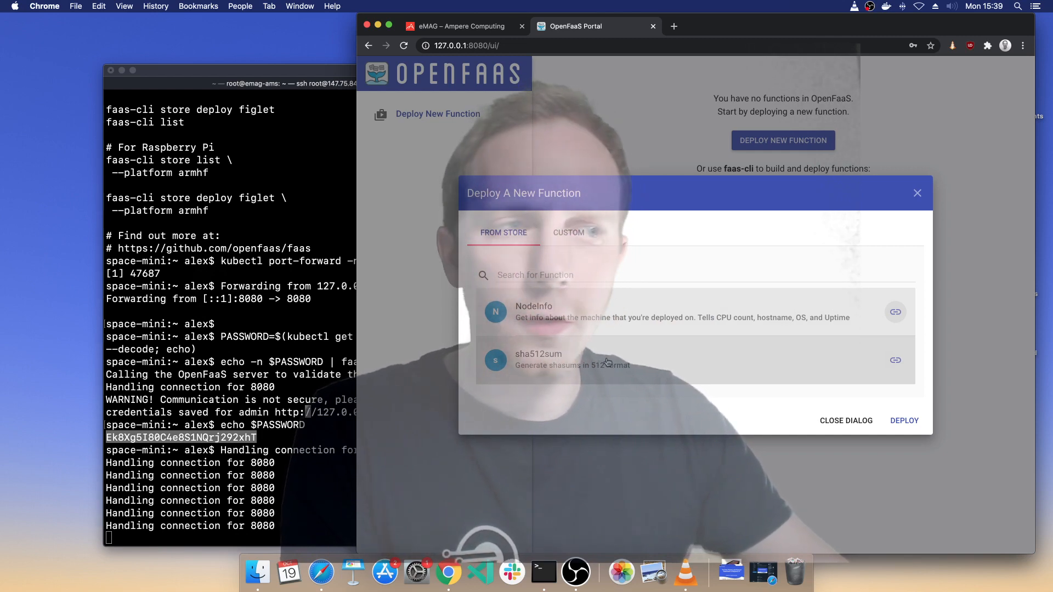
# - Deploy the sha512sum function from the store and open its details
pyautogui.click(904, 421)
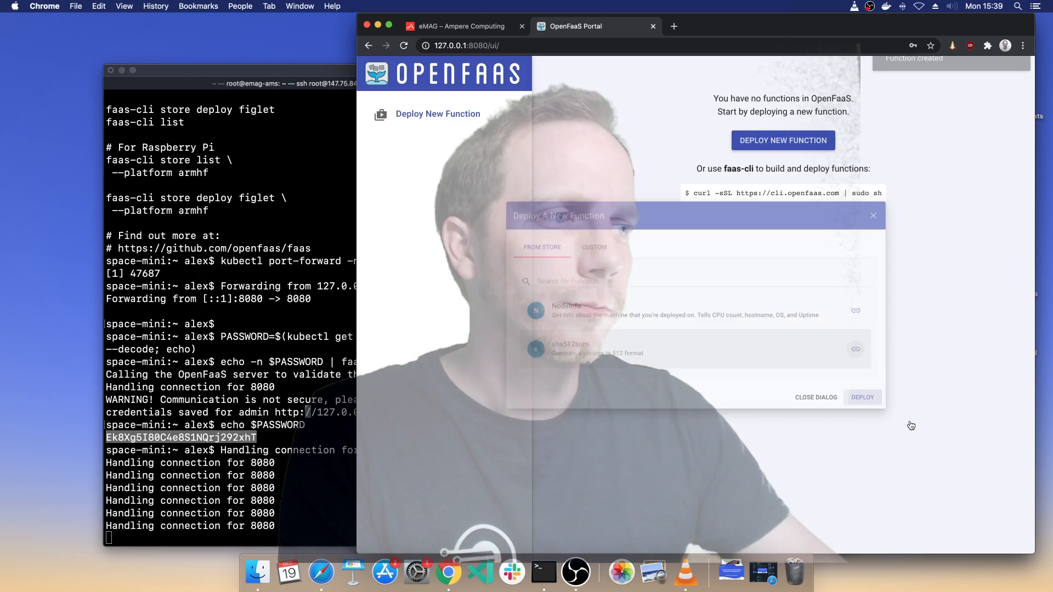
pyautogui.click(817, 397)
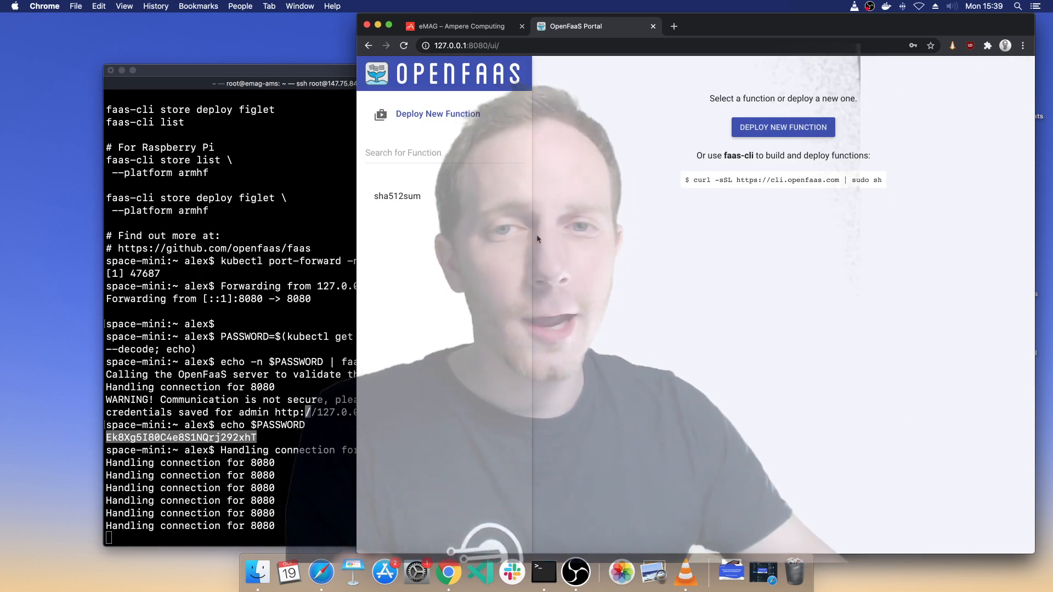
pyautogui.click(398, 197)
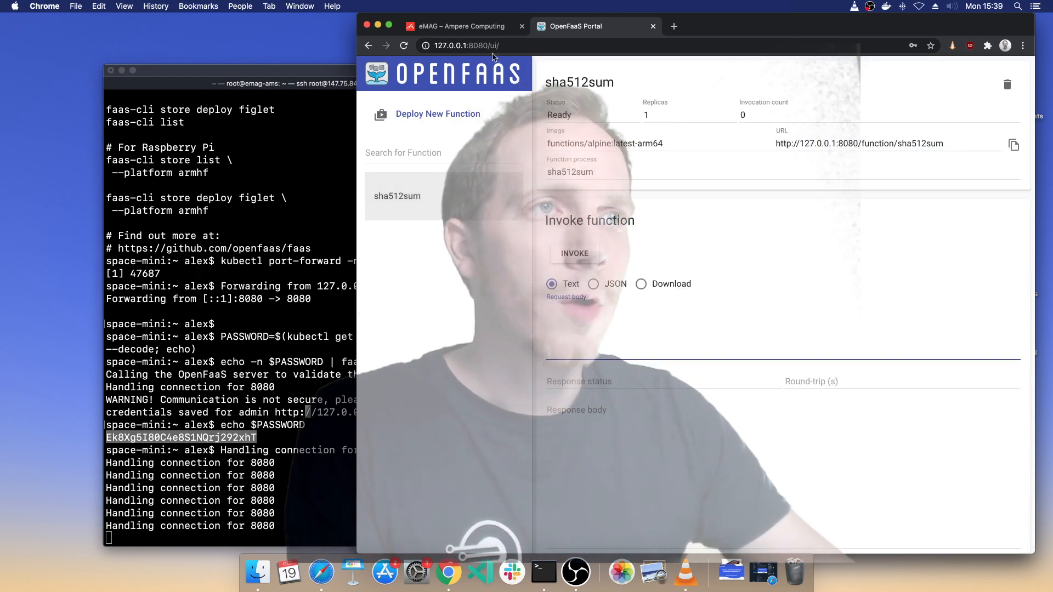
# - Invoke sha512sum on the password text, returning status 200 and a SHA-512 hash
pyautogui.click(522, 26)
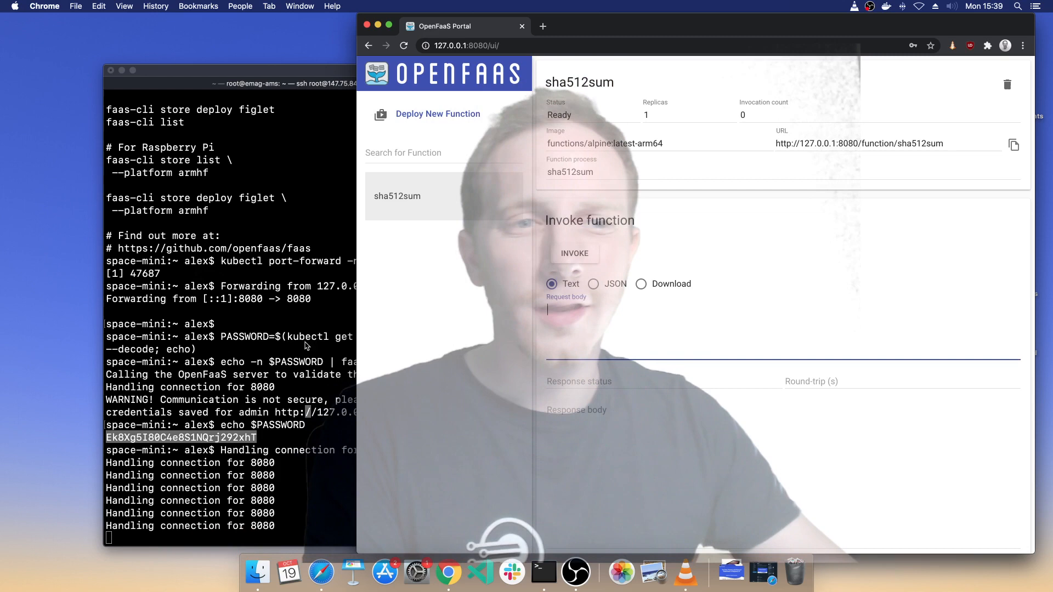
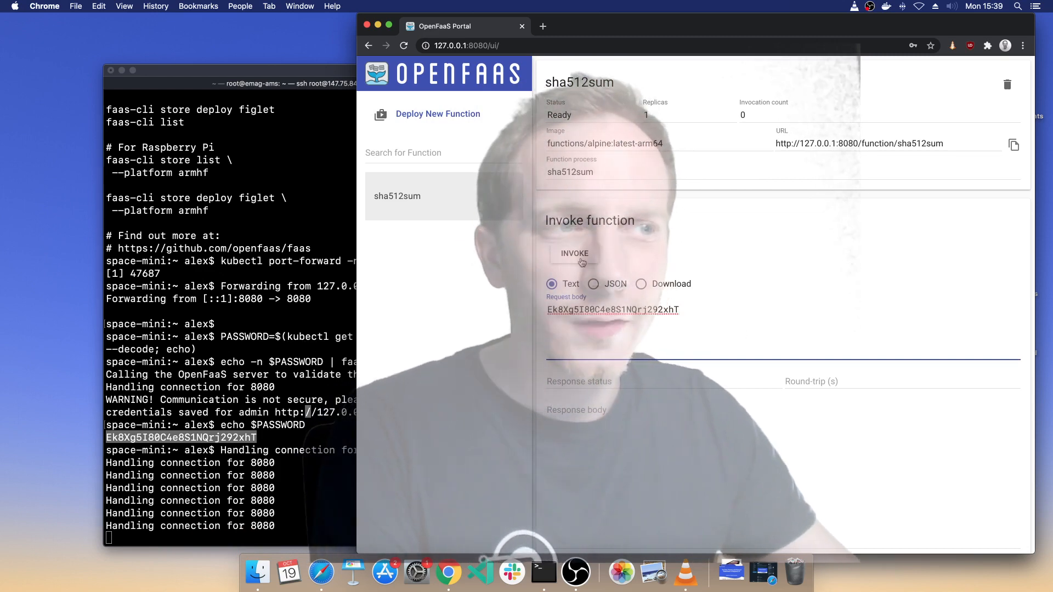
pyautogui.click(575, 254)
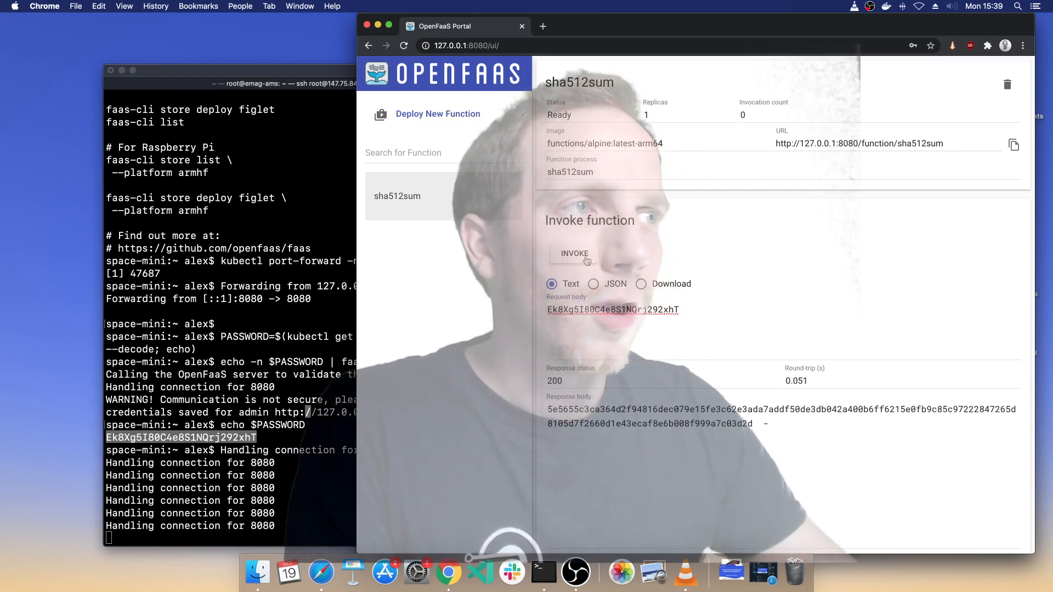
pyautogui.click(573, 254)
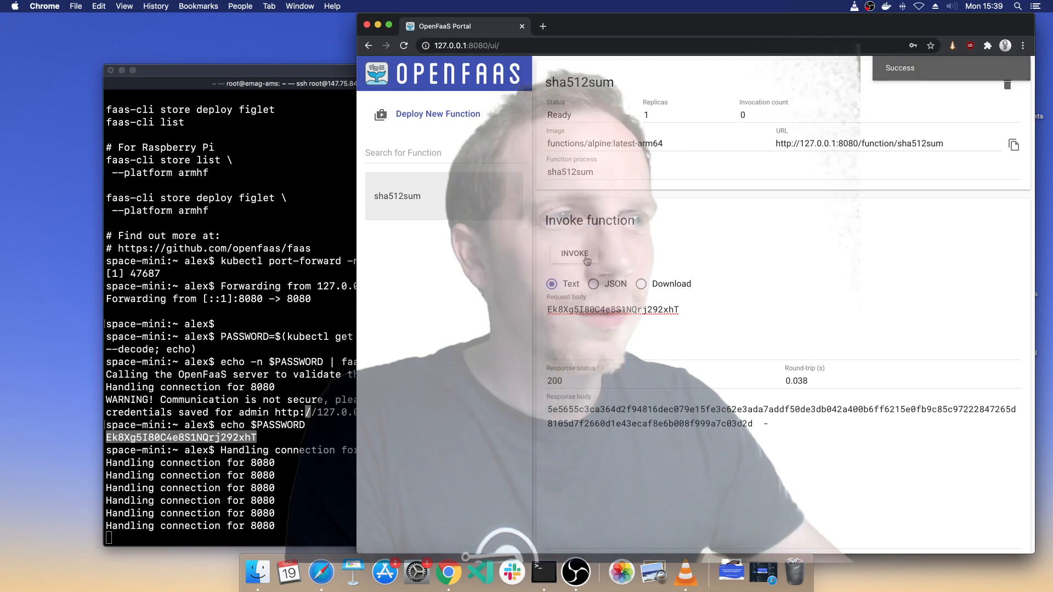
pyautogui.click(575, 254)
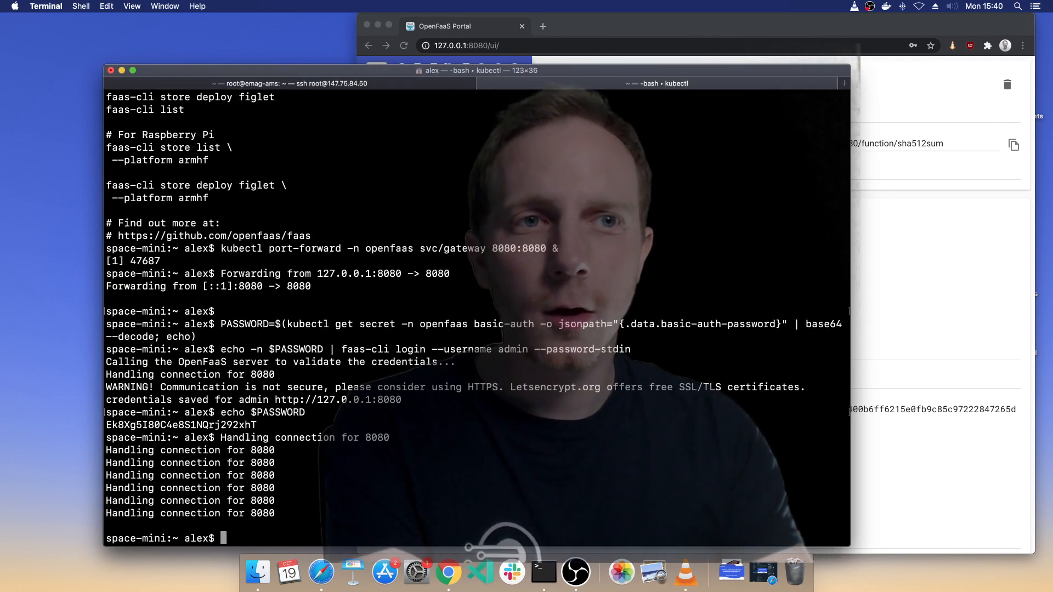
# - List pods across all namespaces, showing sha512sum Running in openfaas-fn
pyautogui.press('ctrl+r')
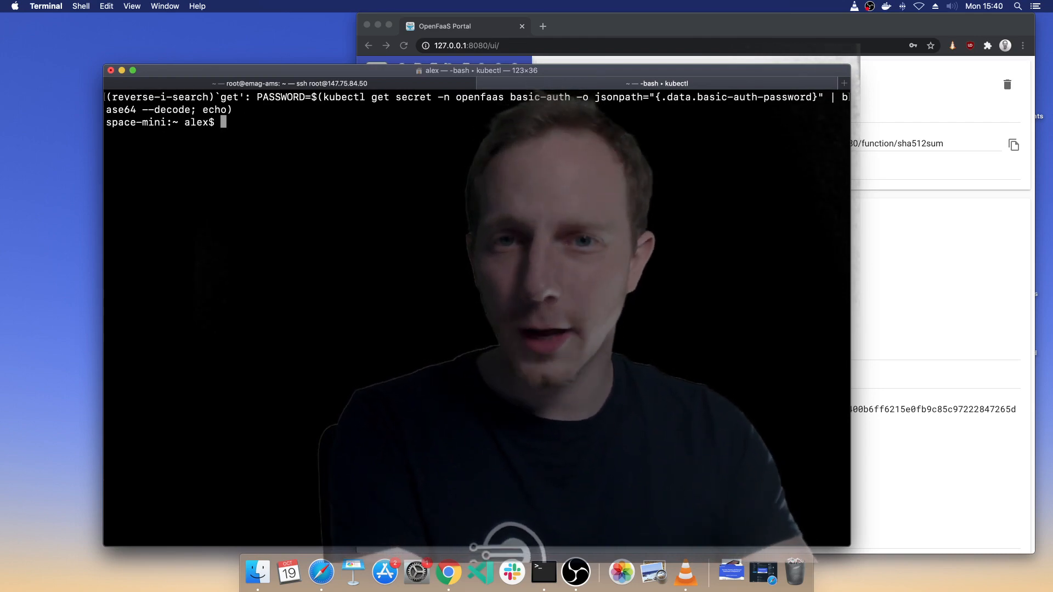
pyautogui.write('kube')
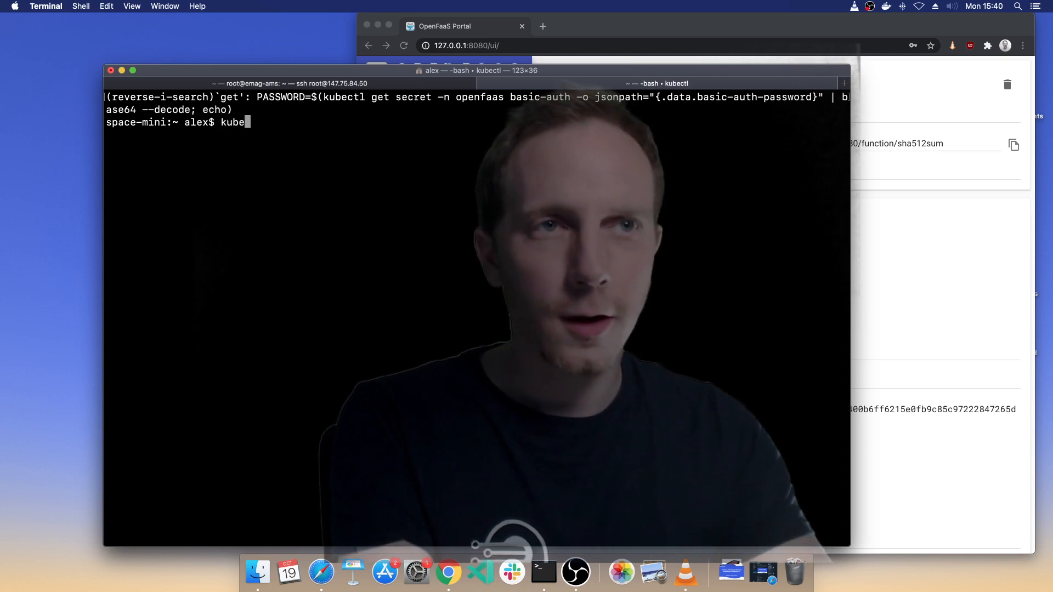
pyautogui.write('ctl get pods -n')
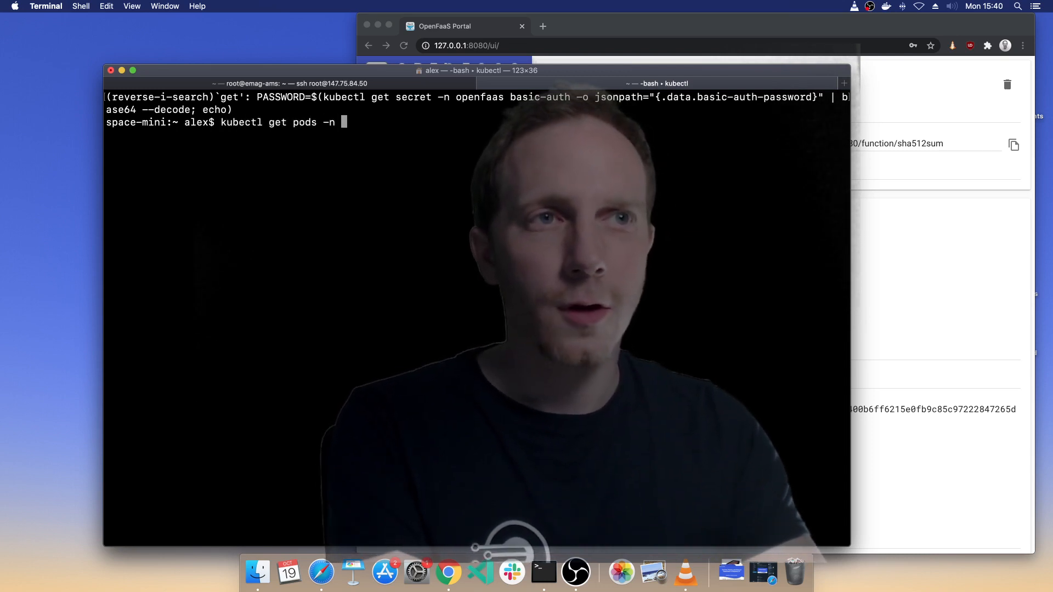
pyautogui.write('0')
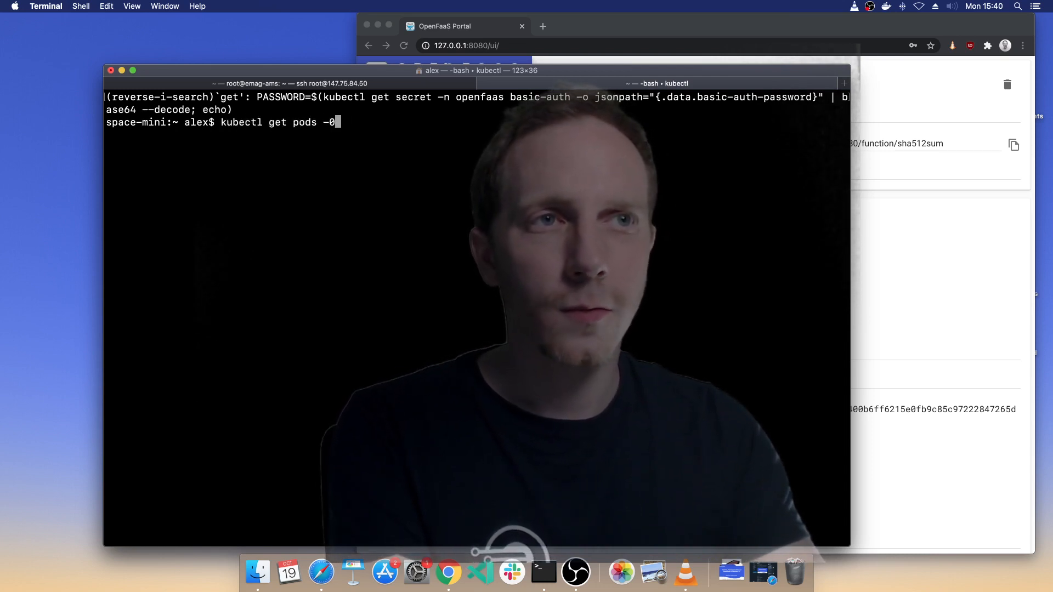
pyautogui.press('Return')
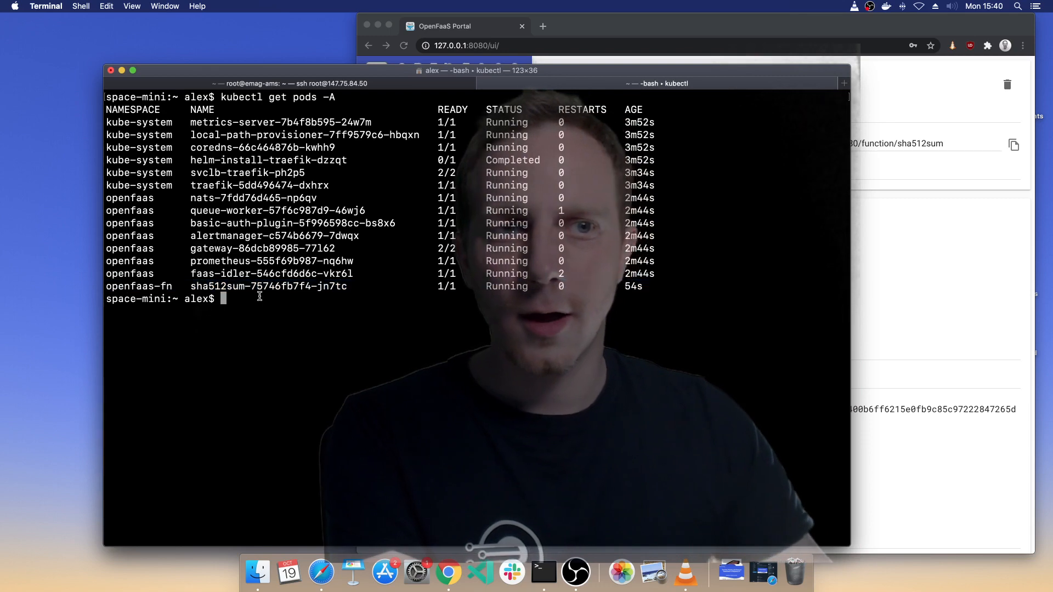
# - Show CPU and memory usage for all pods and the emag-ams node
pyautogui.write('kubectl')
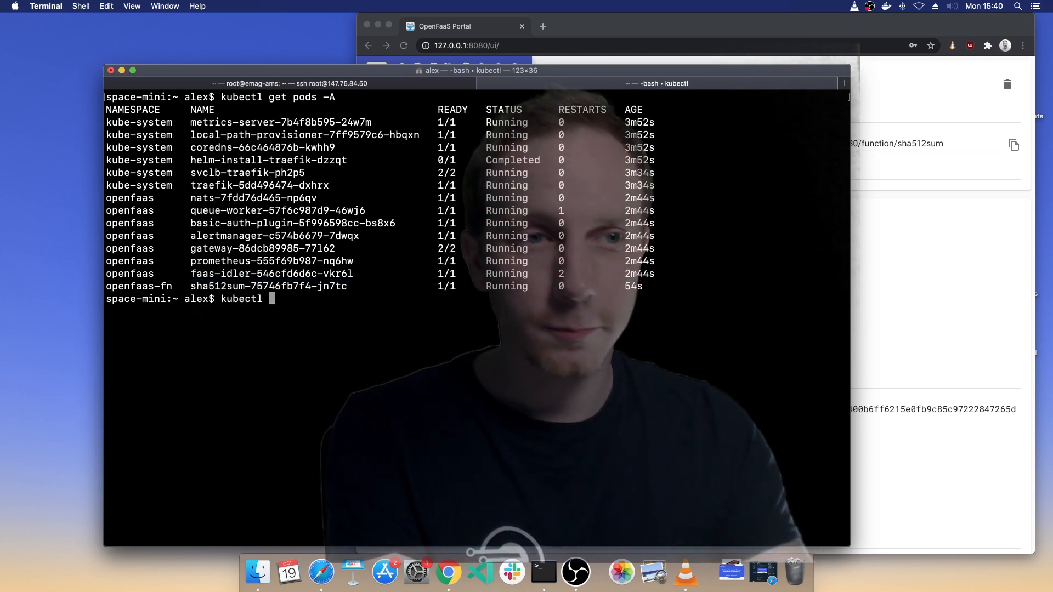
pyautogui.write('t')
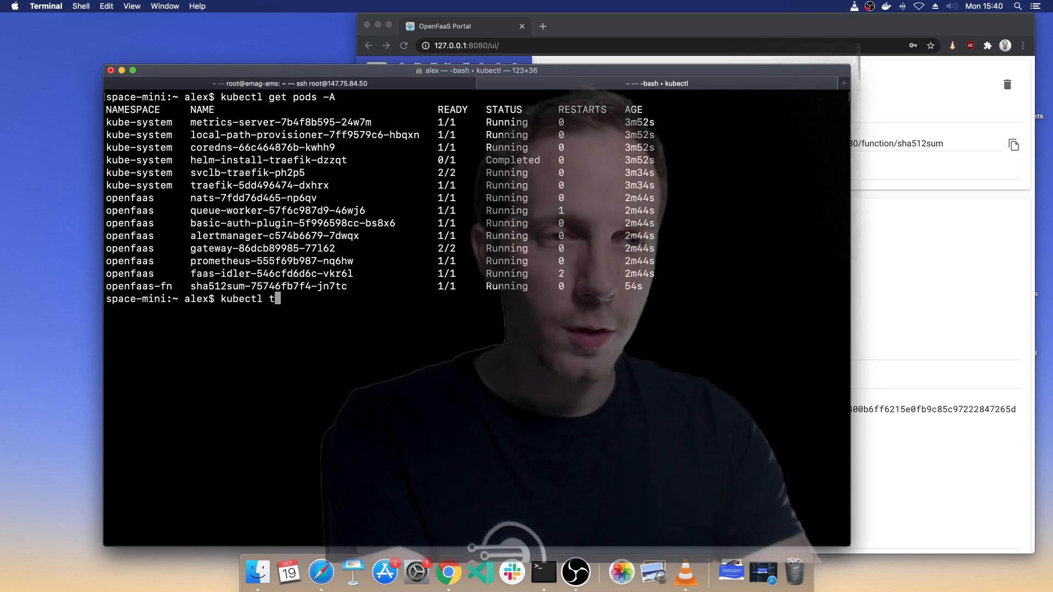
pyautogui.write('op pod')
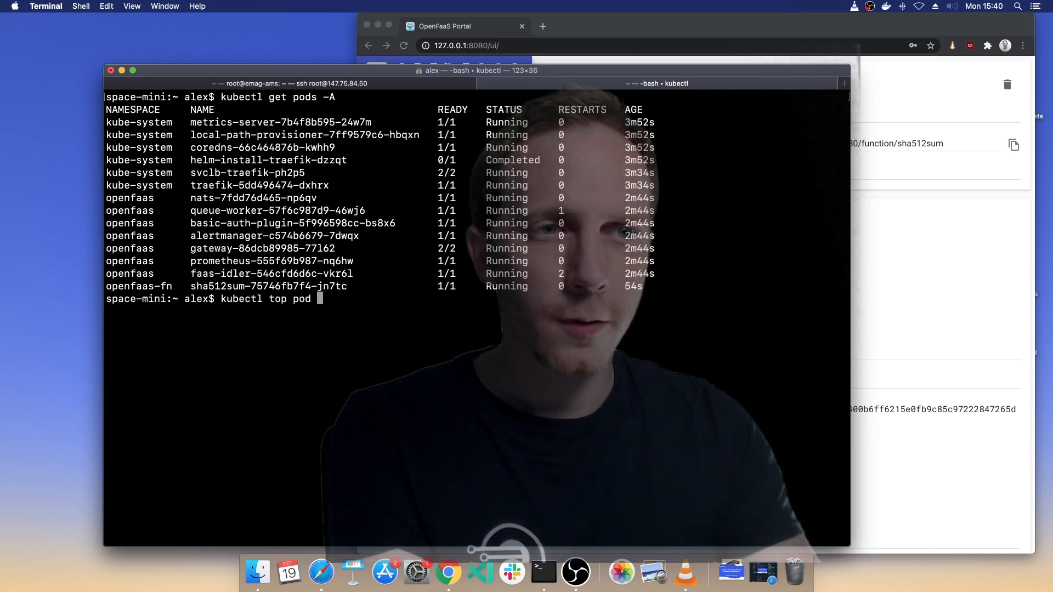
pyautogui.press('Return')
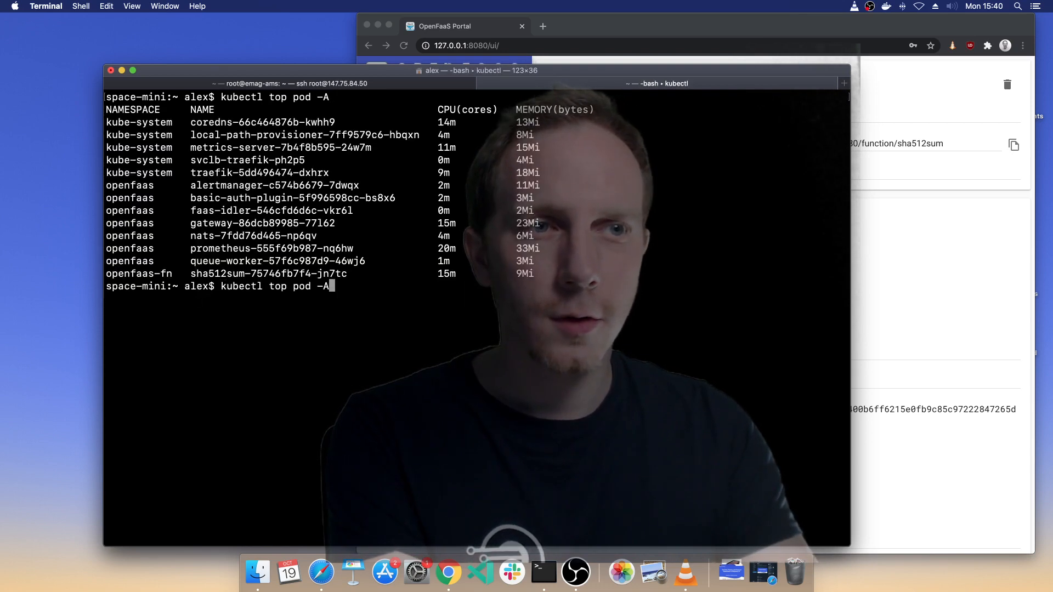
pyautogui.press('Return')
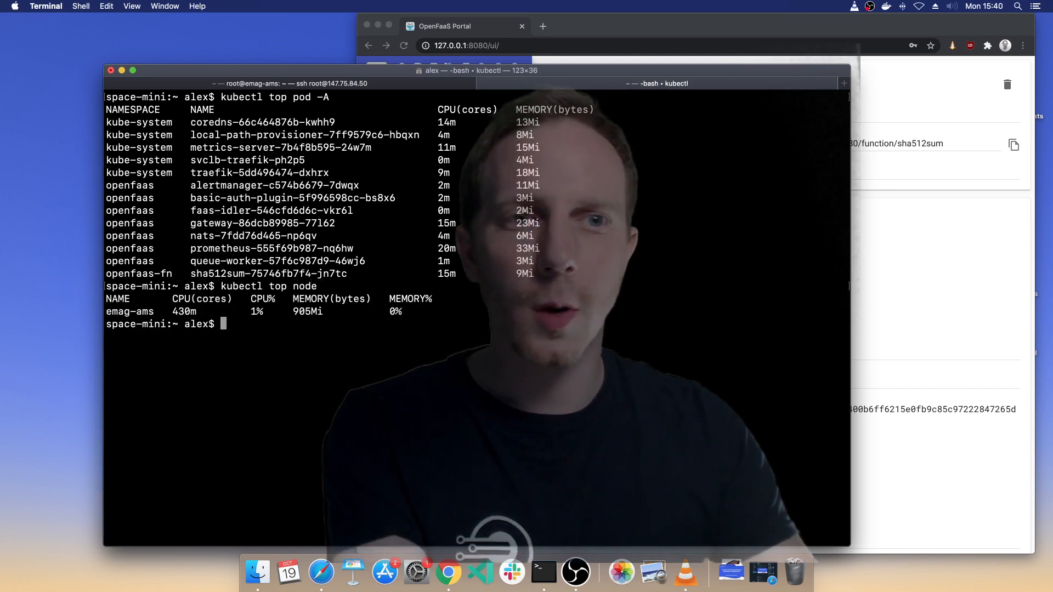